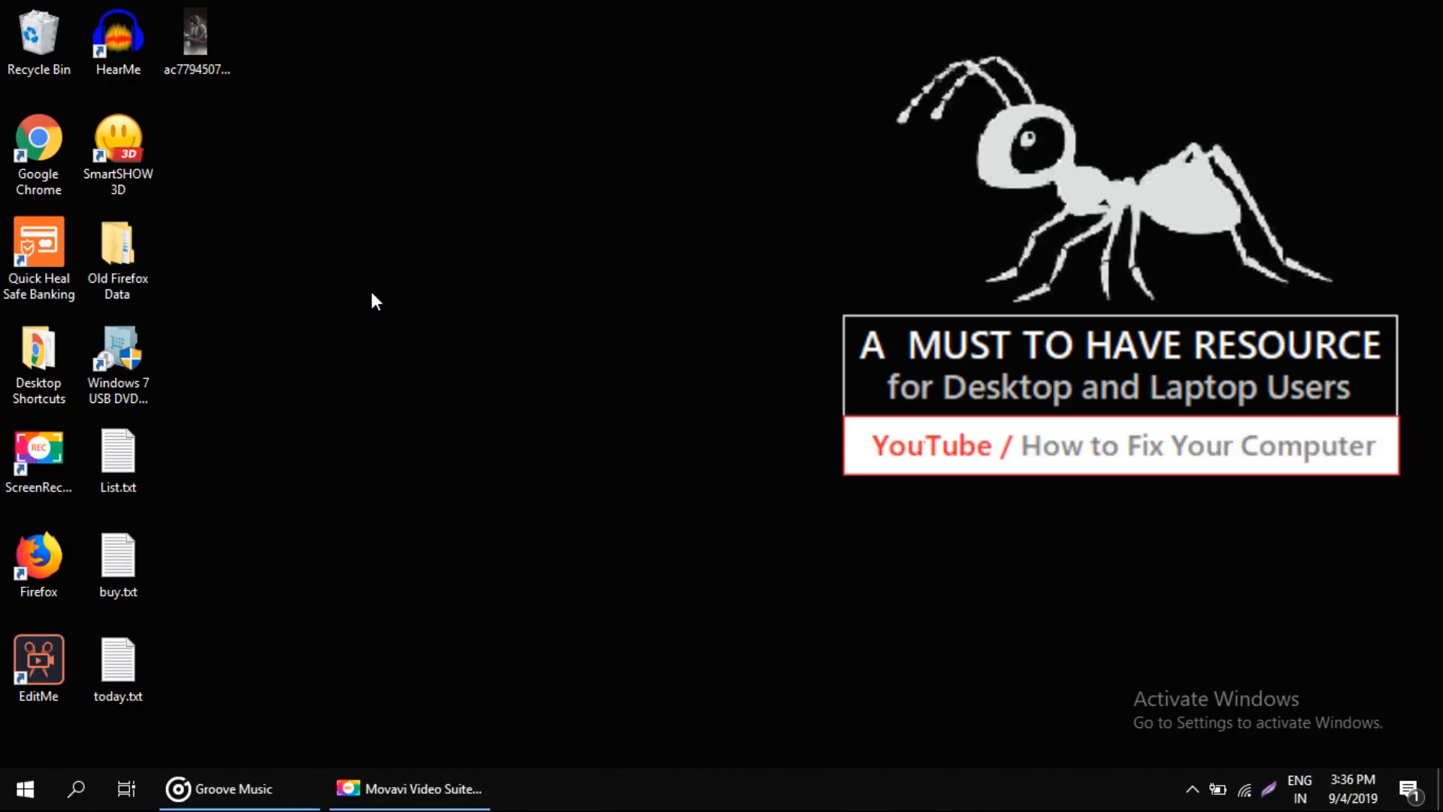
mouse_move(669, 411)
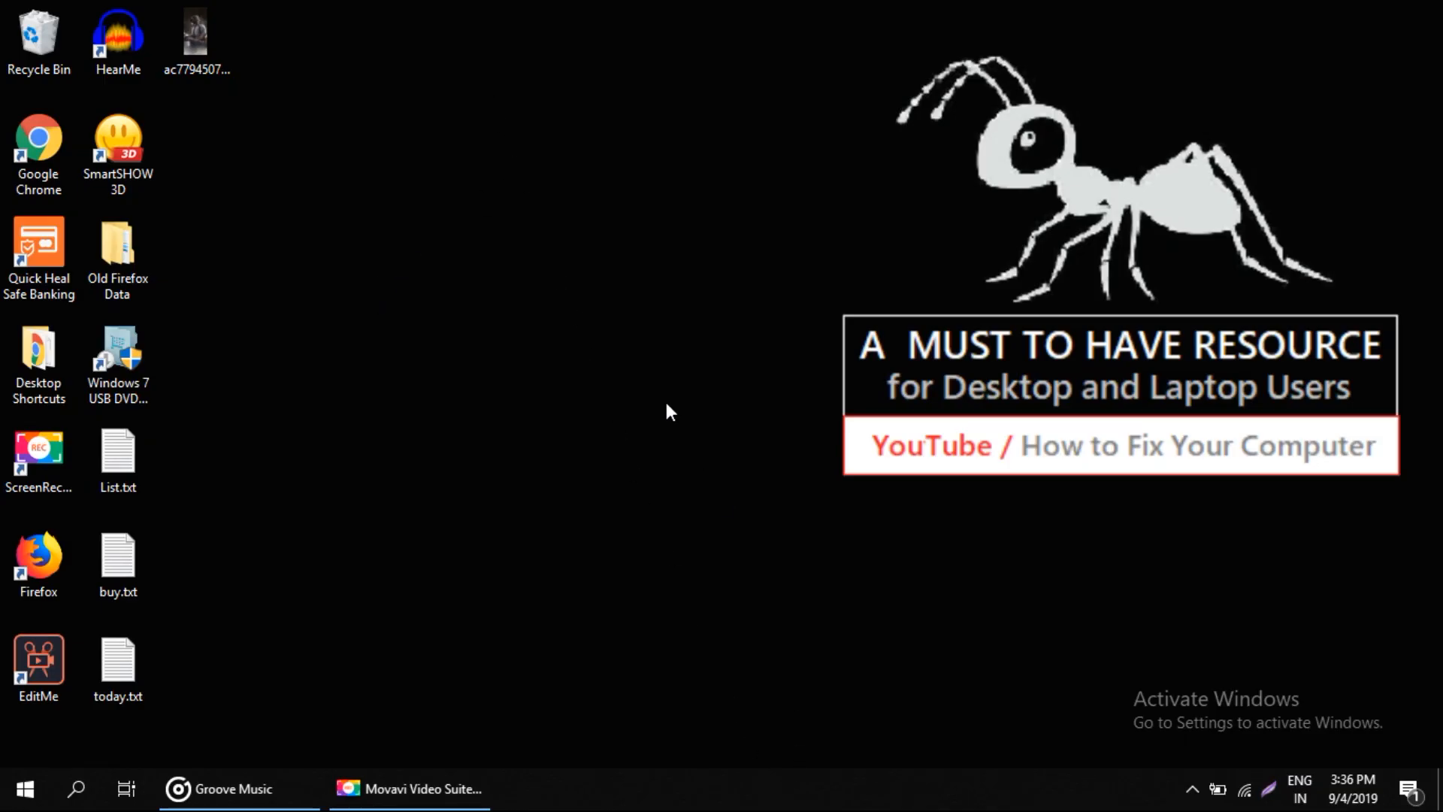
mouse_move(819, 218)
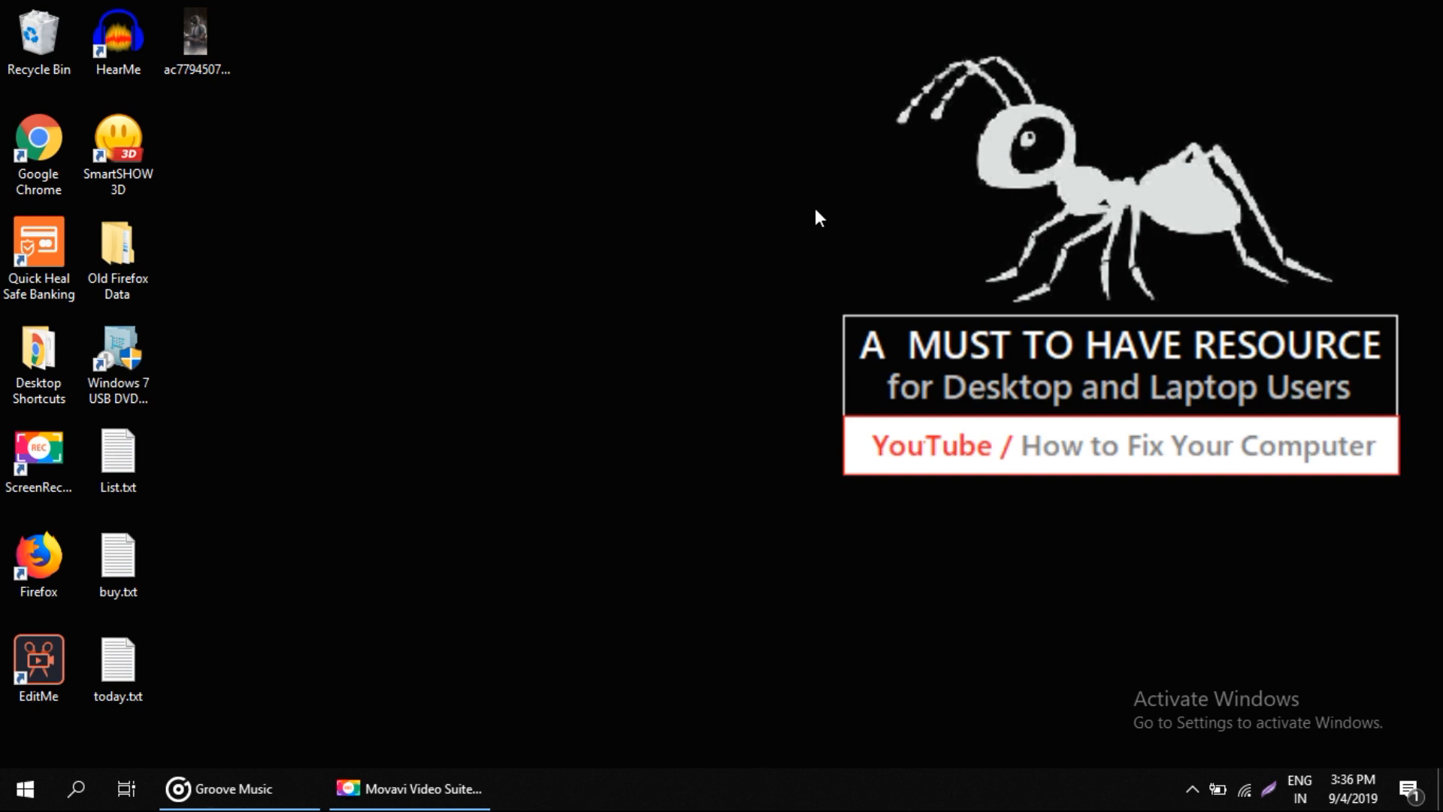
mouse_move(774, 392)
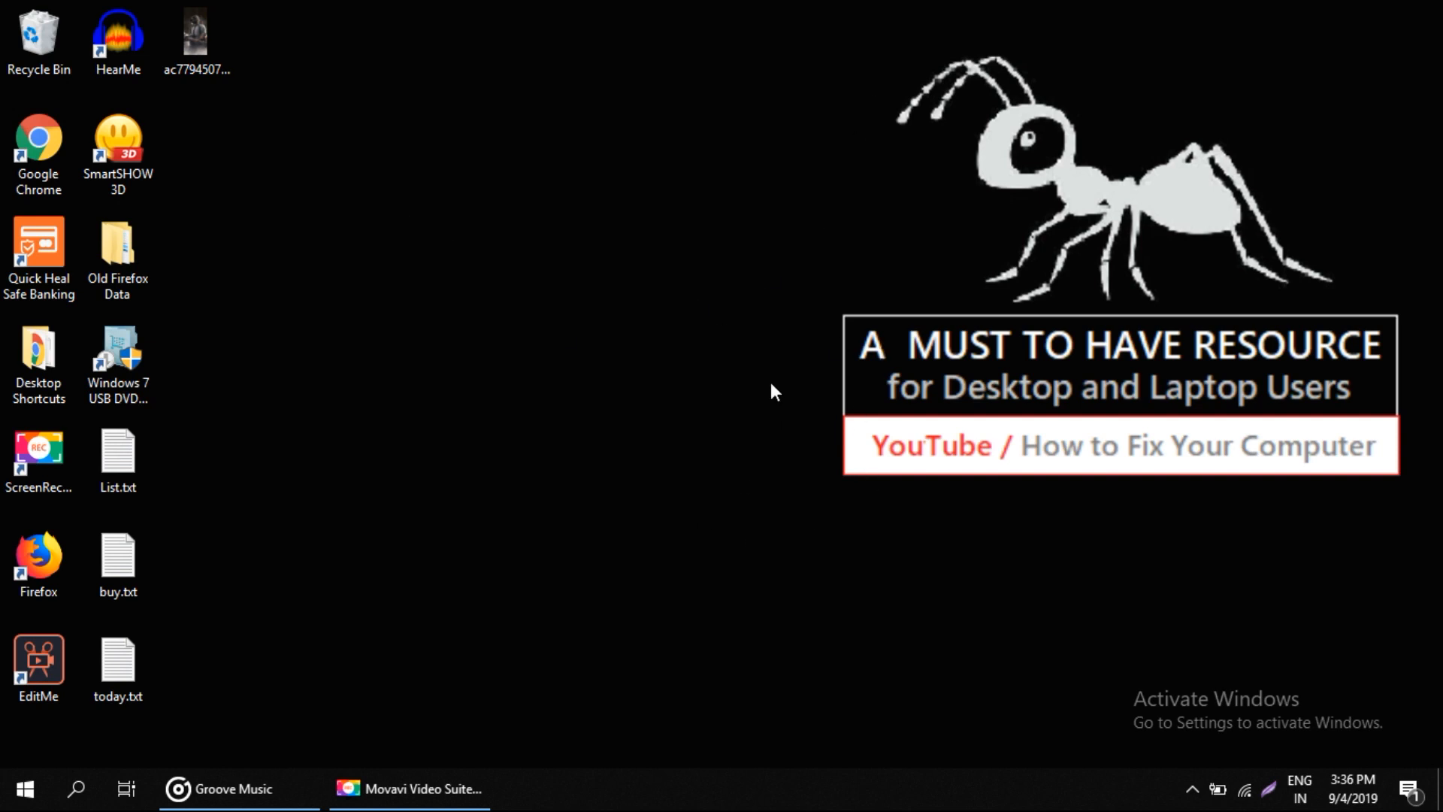
mouse_move(478, 538)
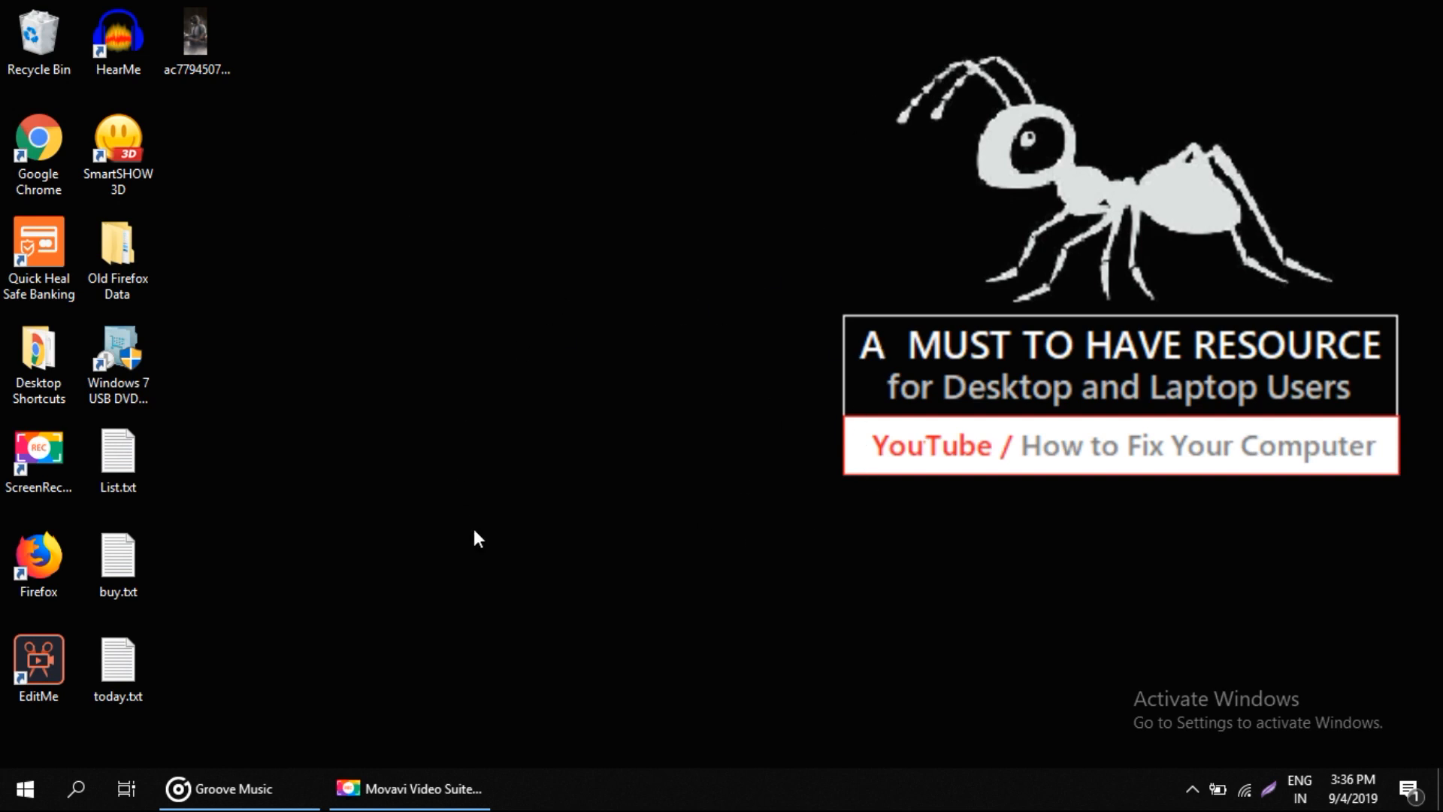
mouse_move(807, 315)
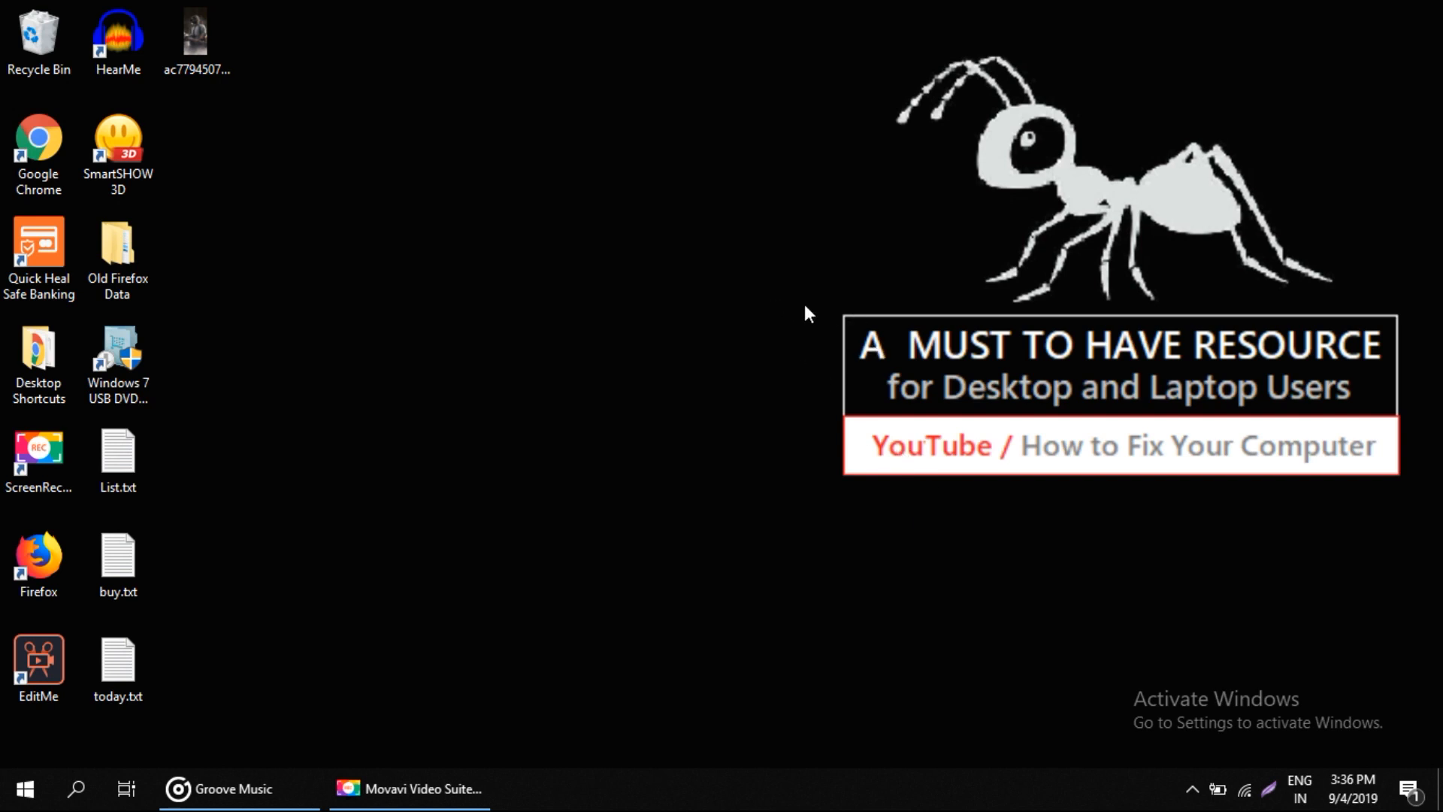
mouse_move(323, 677)
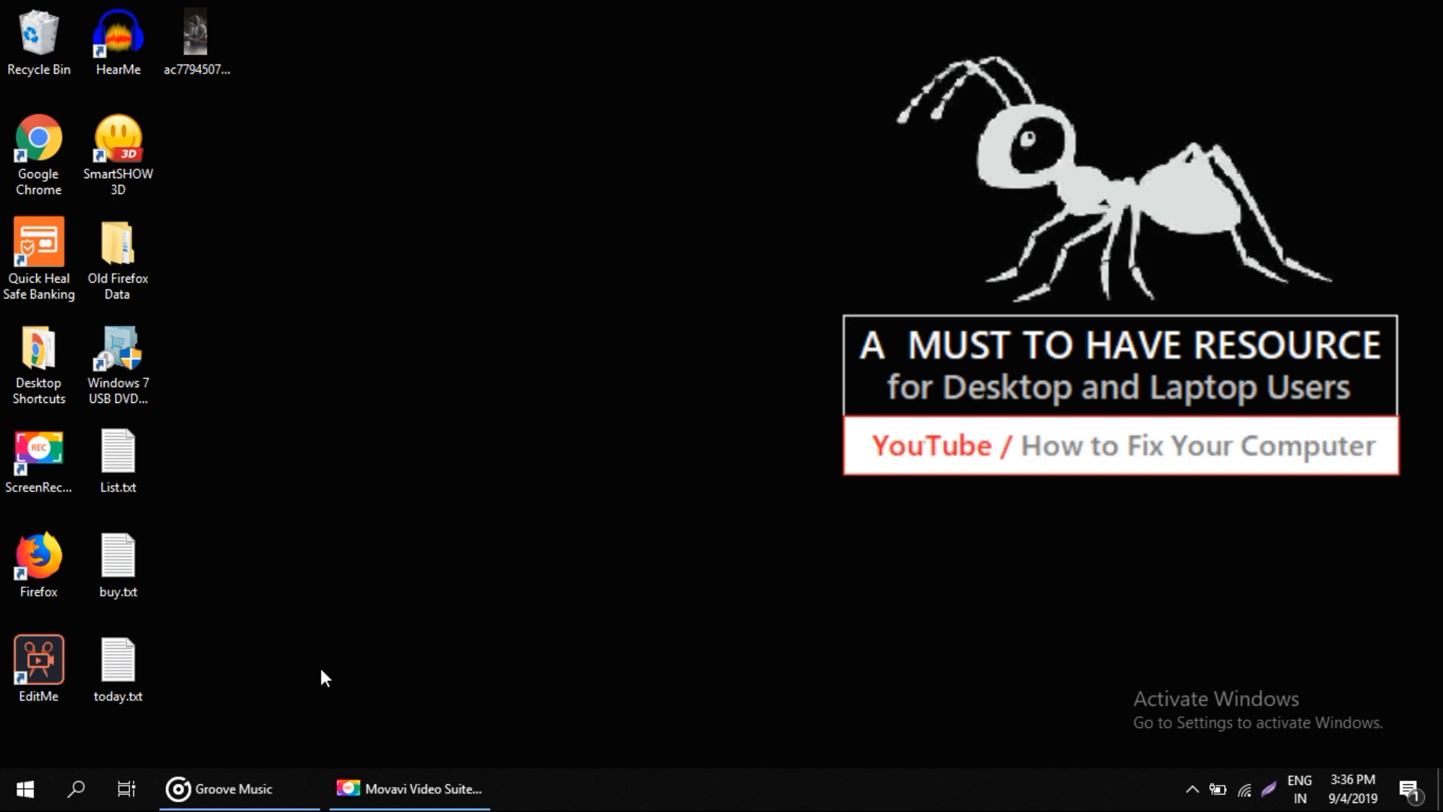
Step: Search the Start menu for 'device' to find Device Manager
click(24, 789)
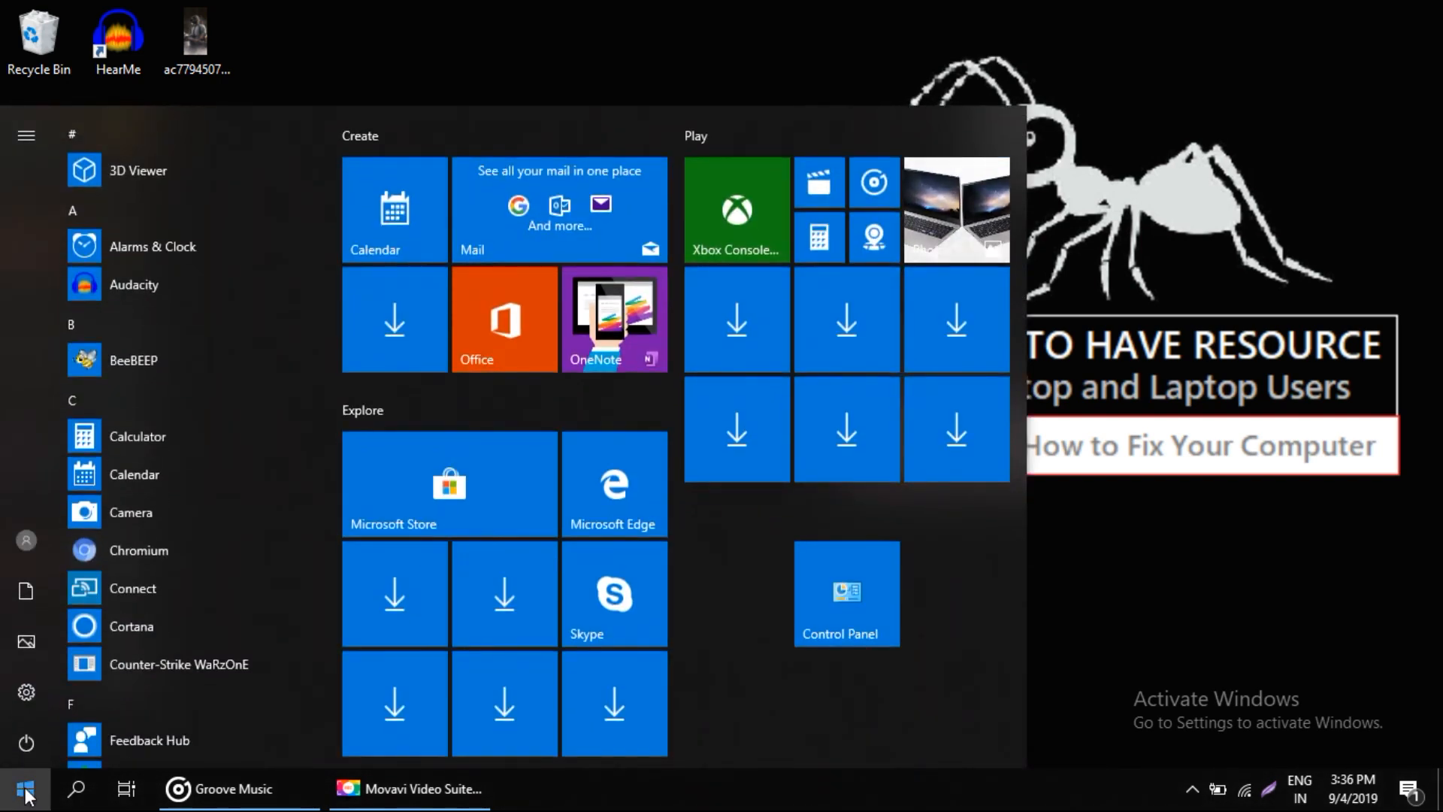
text(device)
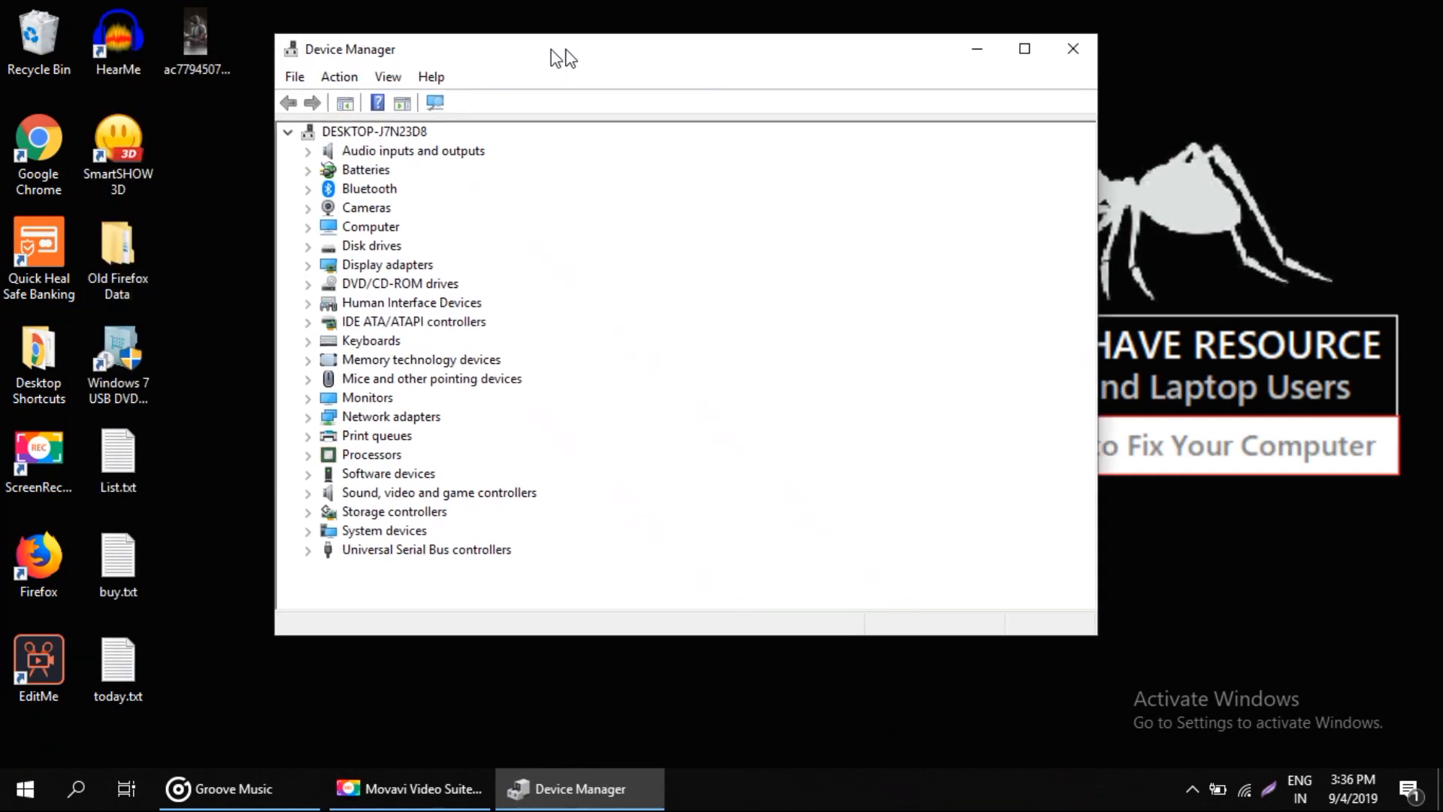
Step: Expand IDE ATA/ATAPI controllers and right-click Standard SATA AHCI Controller for its actions
drag(552, 49, 589, 51)
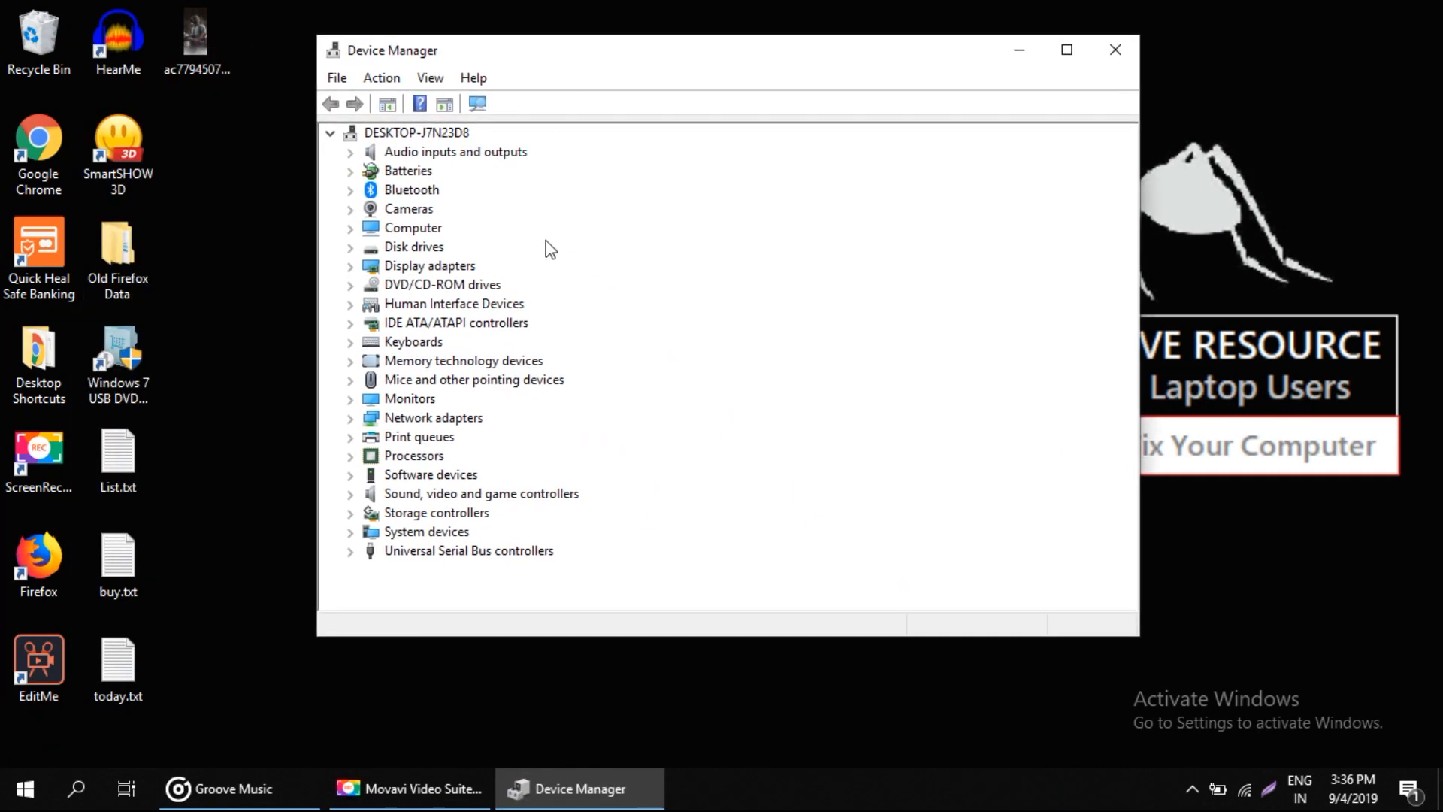
mouse_move(522, 331)
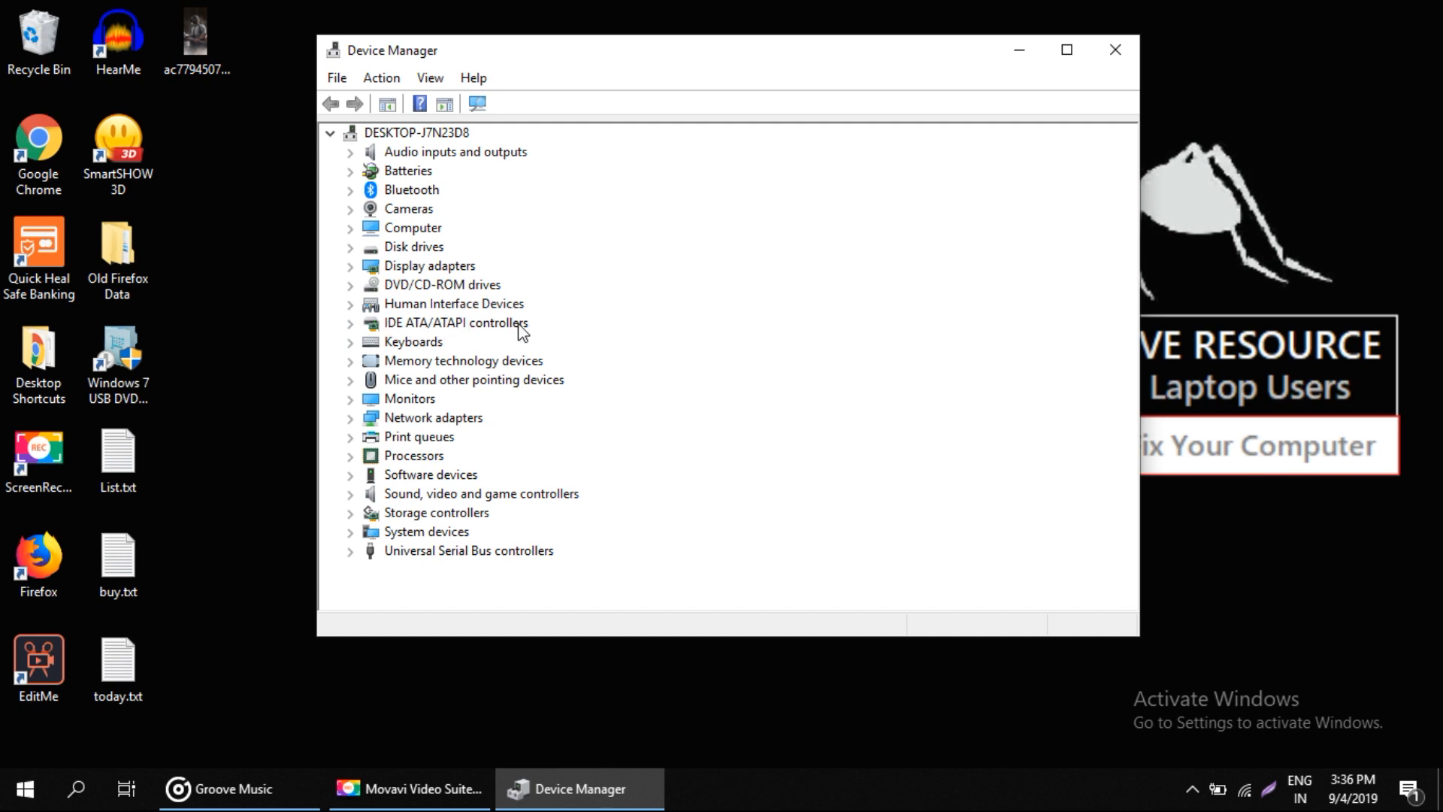
click(456, 322)
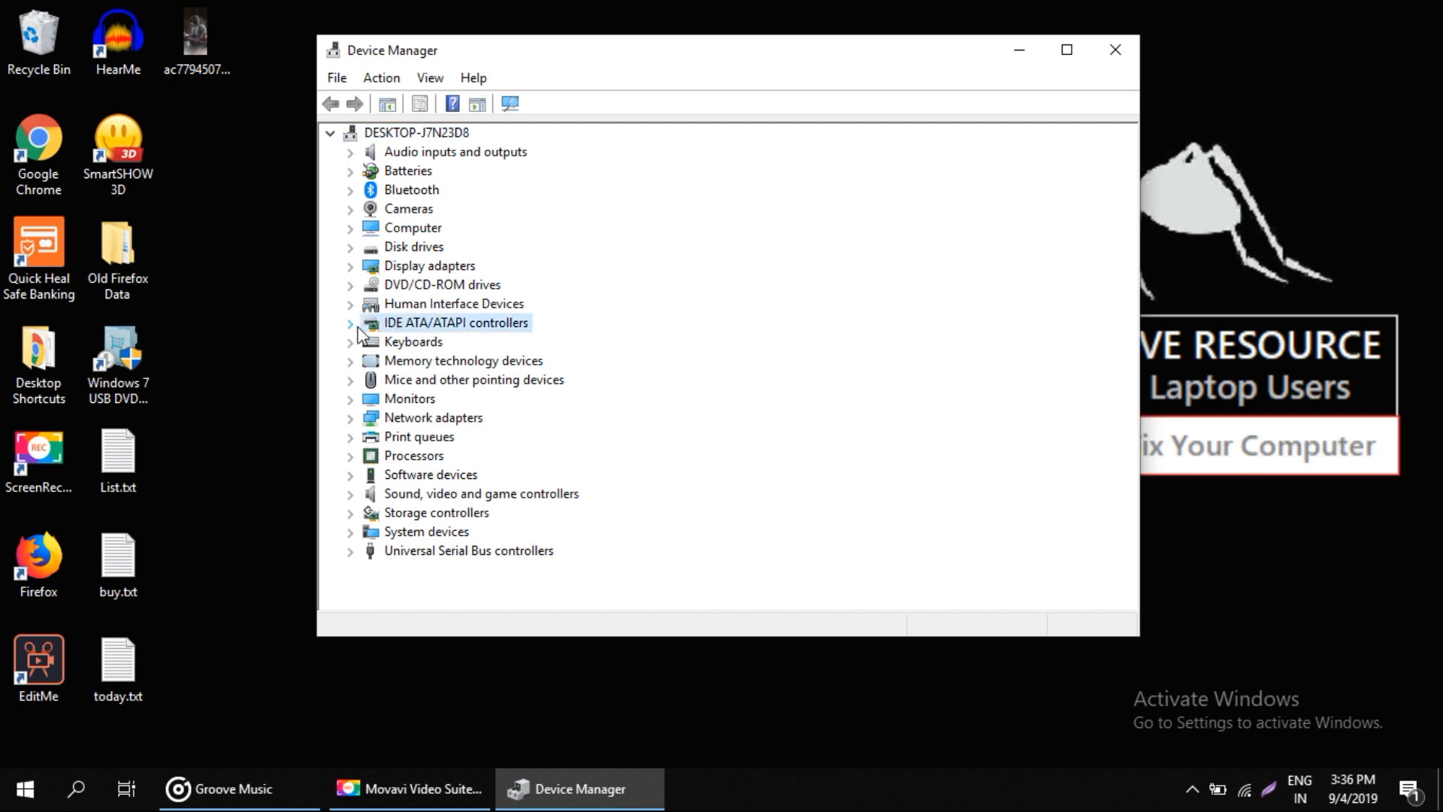
click(351, 323)
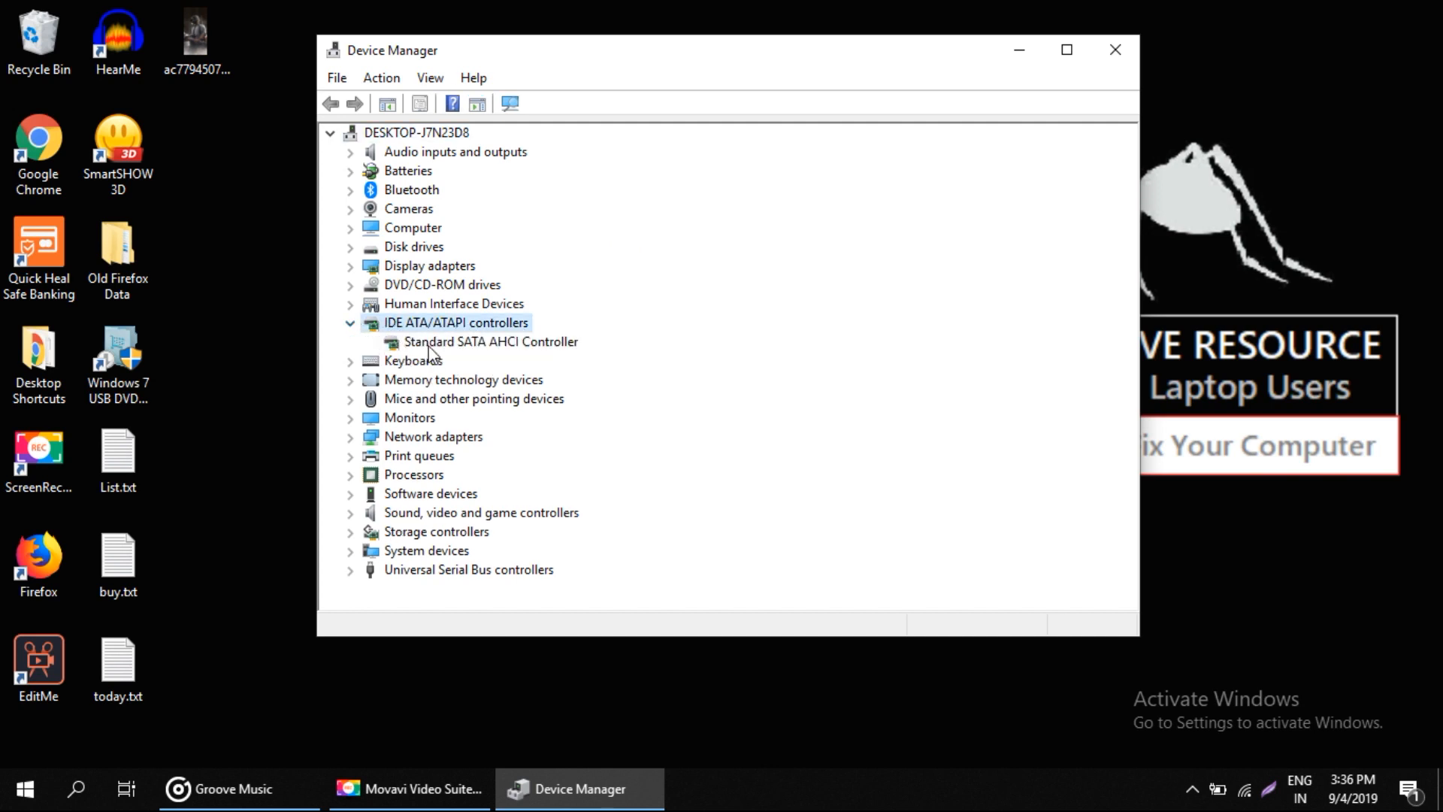
right_click(490, 342)
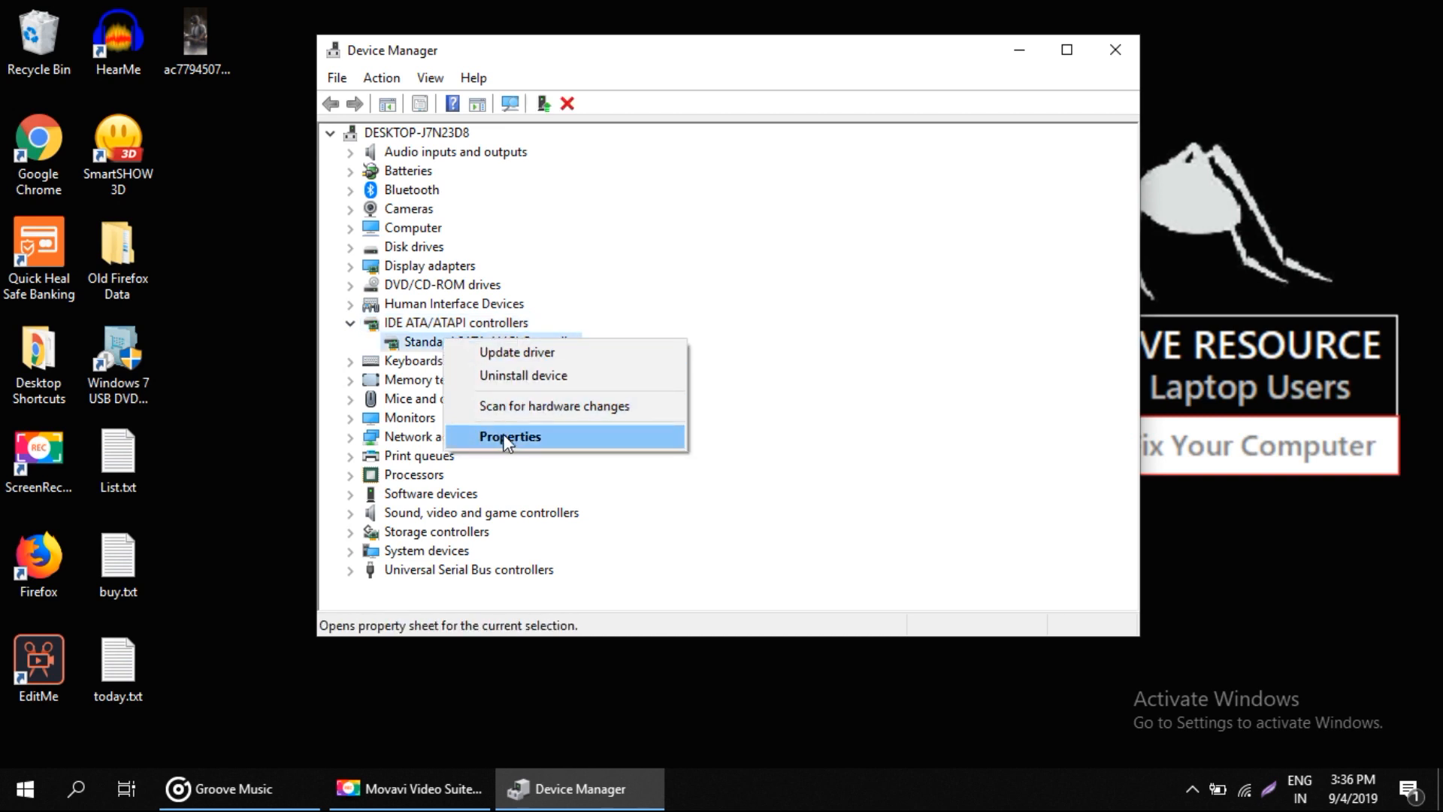
Step: View the controller's Driver tab and its driver file details (storahci.sys), then return
click(509, 436)
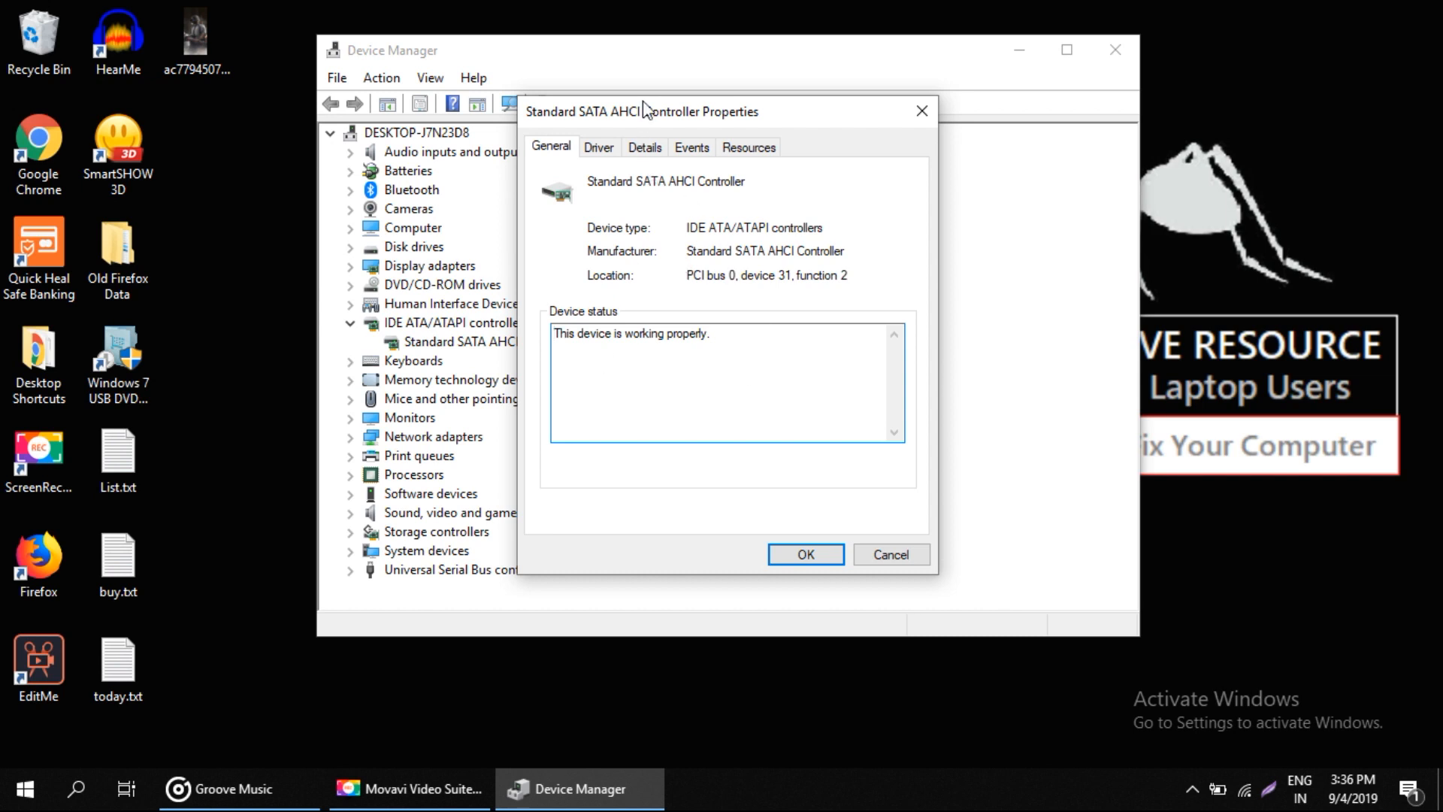
click(598, 147)
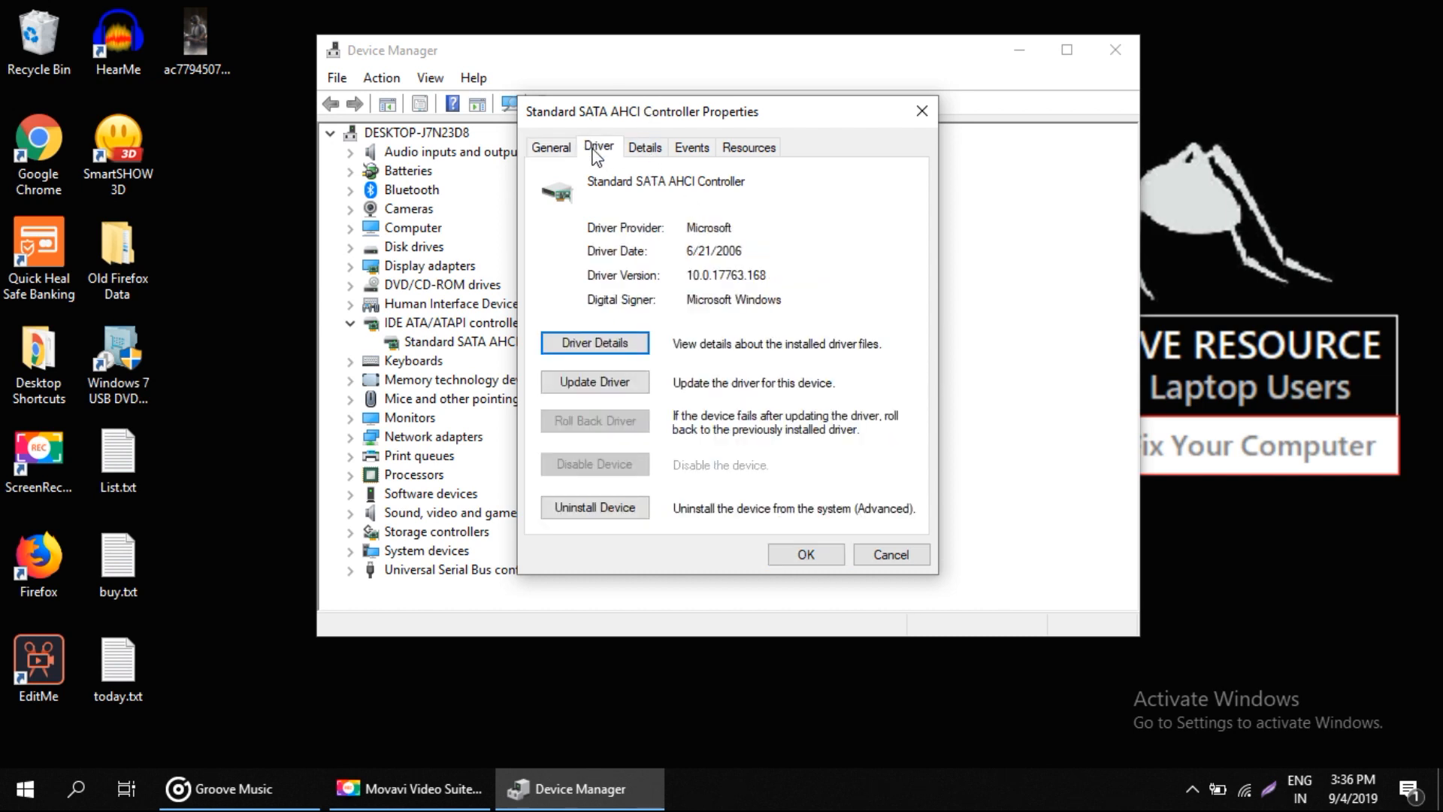
mouse_move(616, 240)
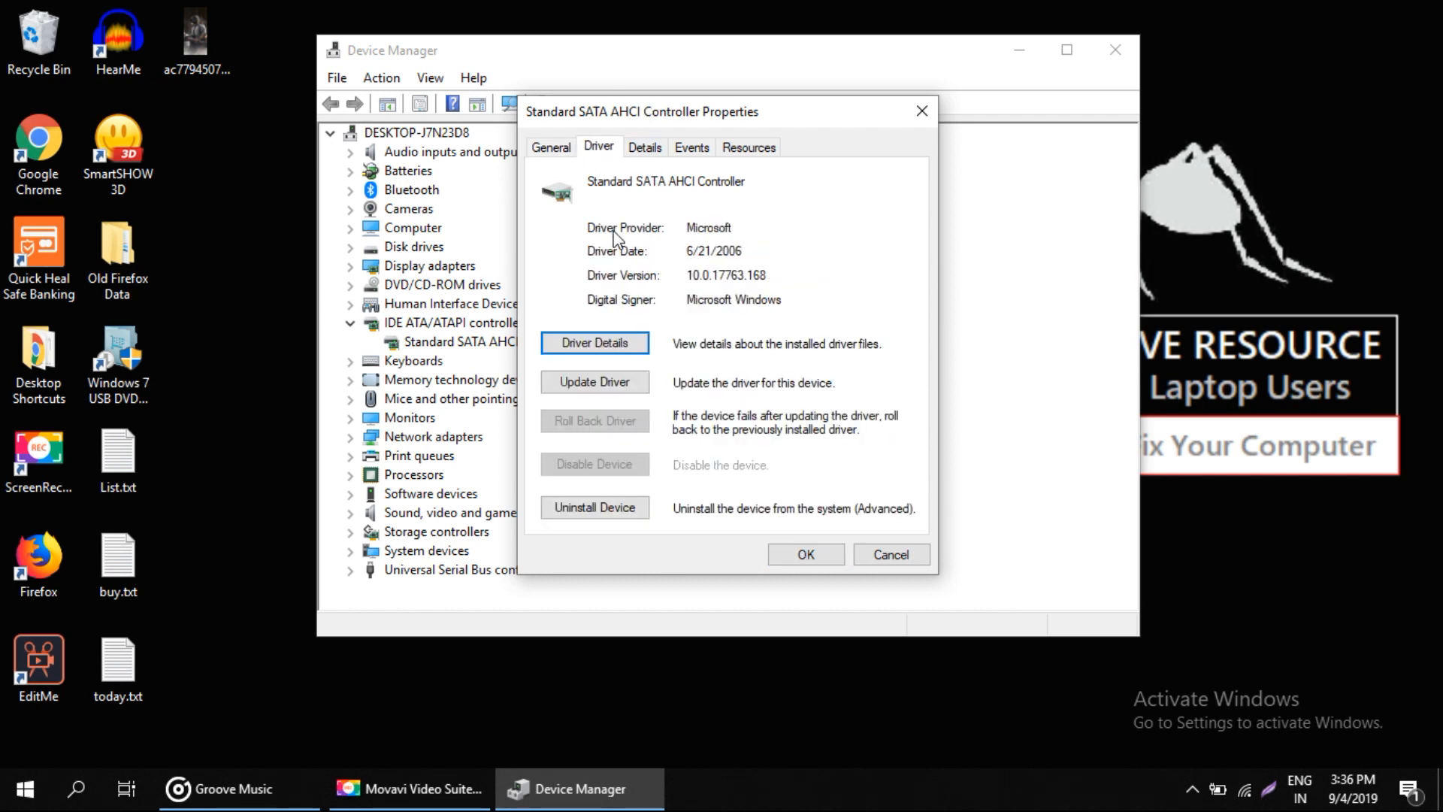
click(594, 343)
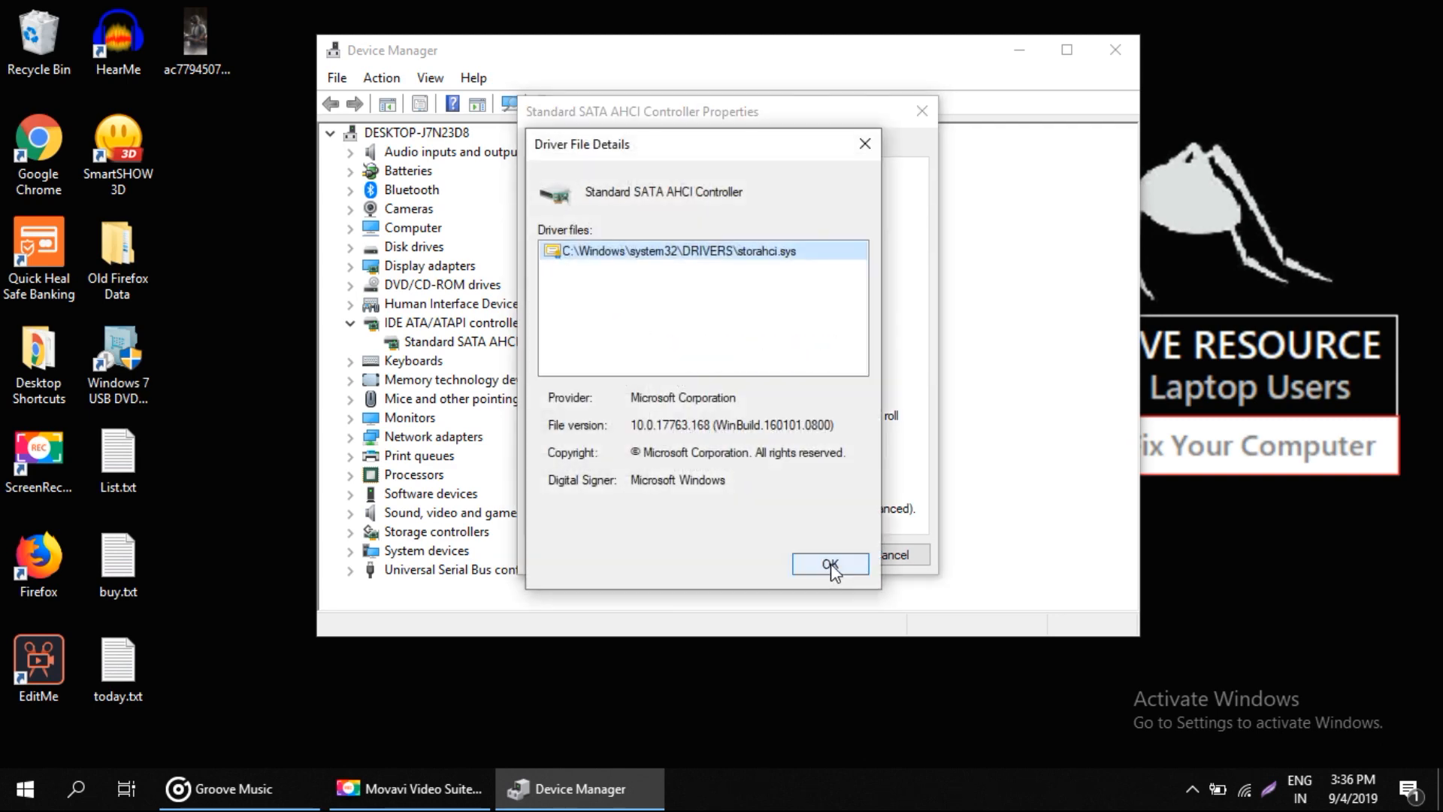
mouse_move(794, 509)
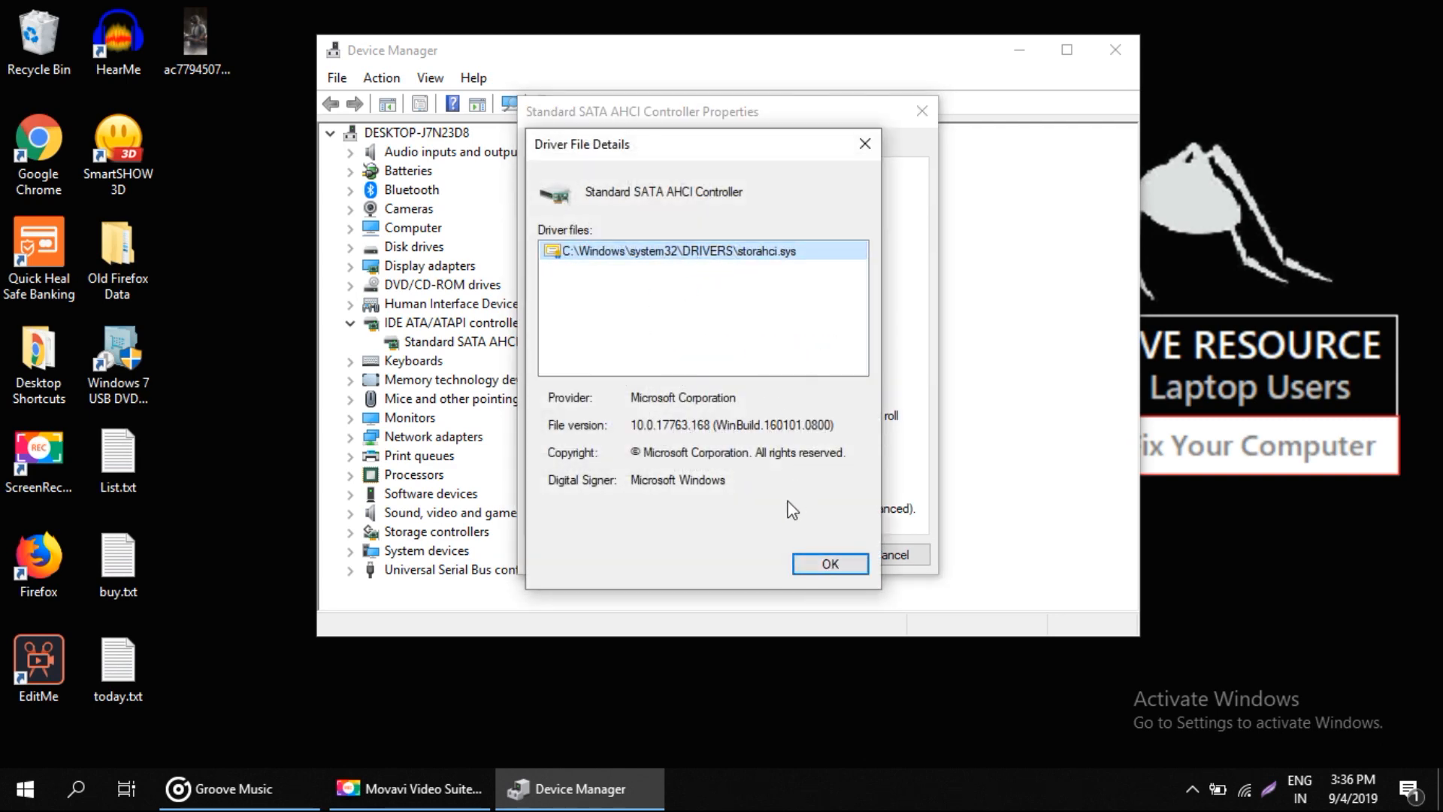
click(827, 563)
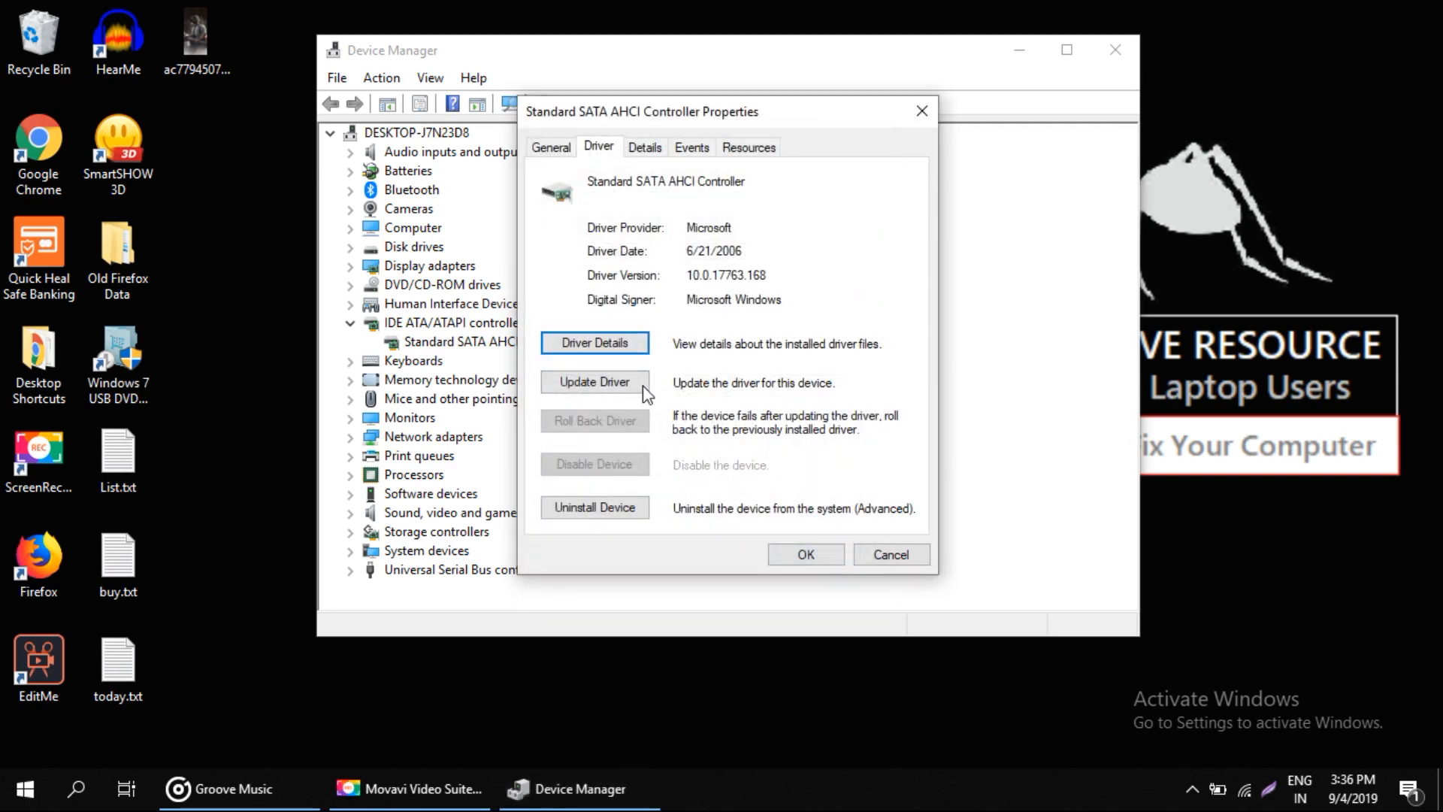
Step: Update the driver by picking Standard SATA AHCI Controller from this computer's compatible list
click(594, 382)
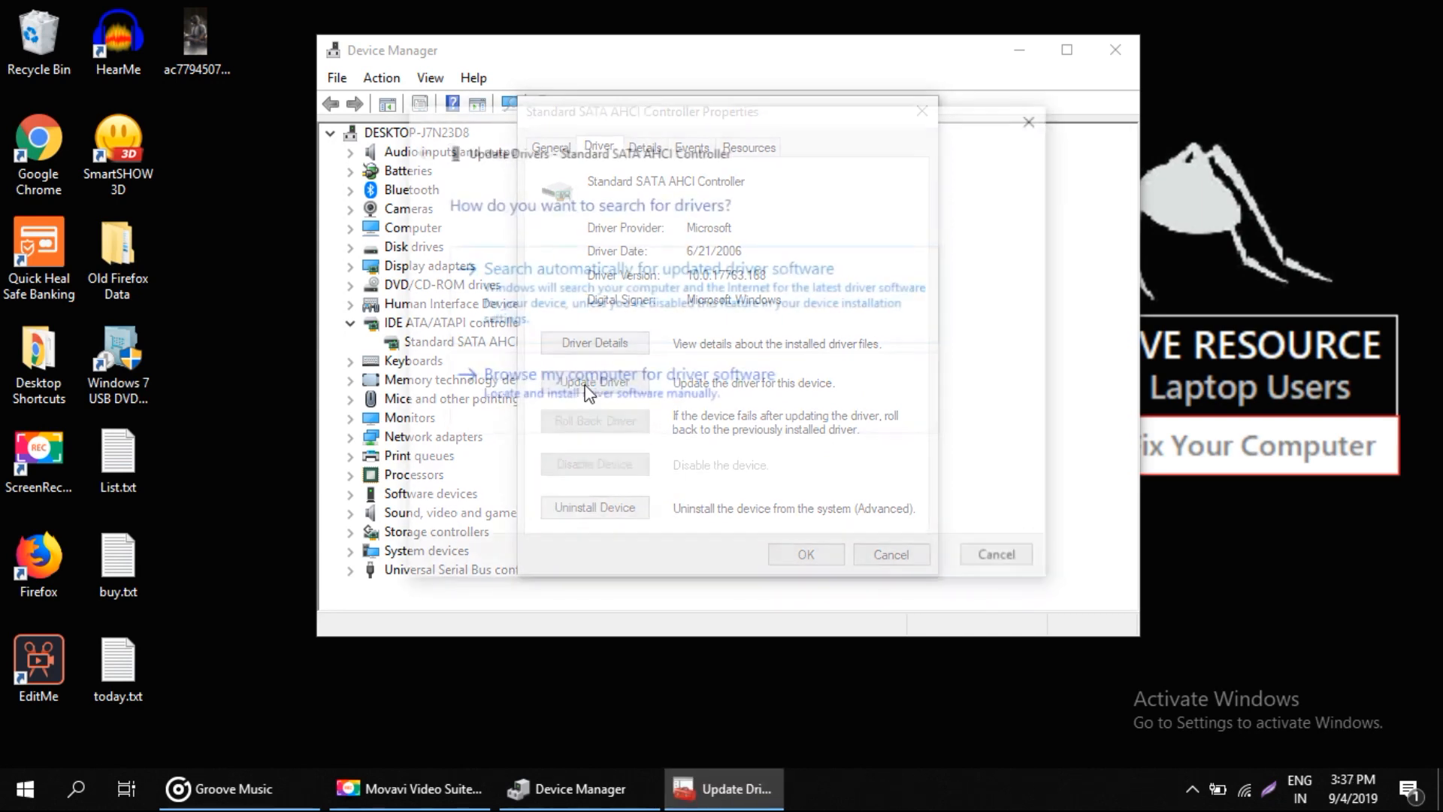
click(595, 382)
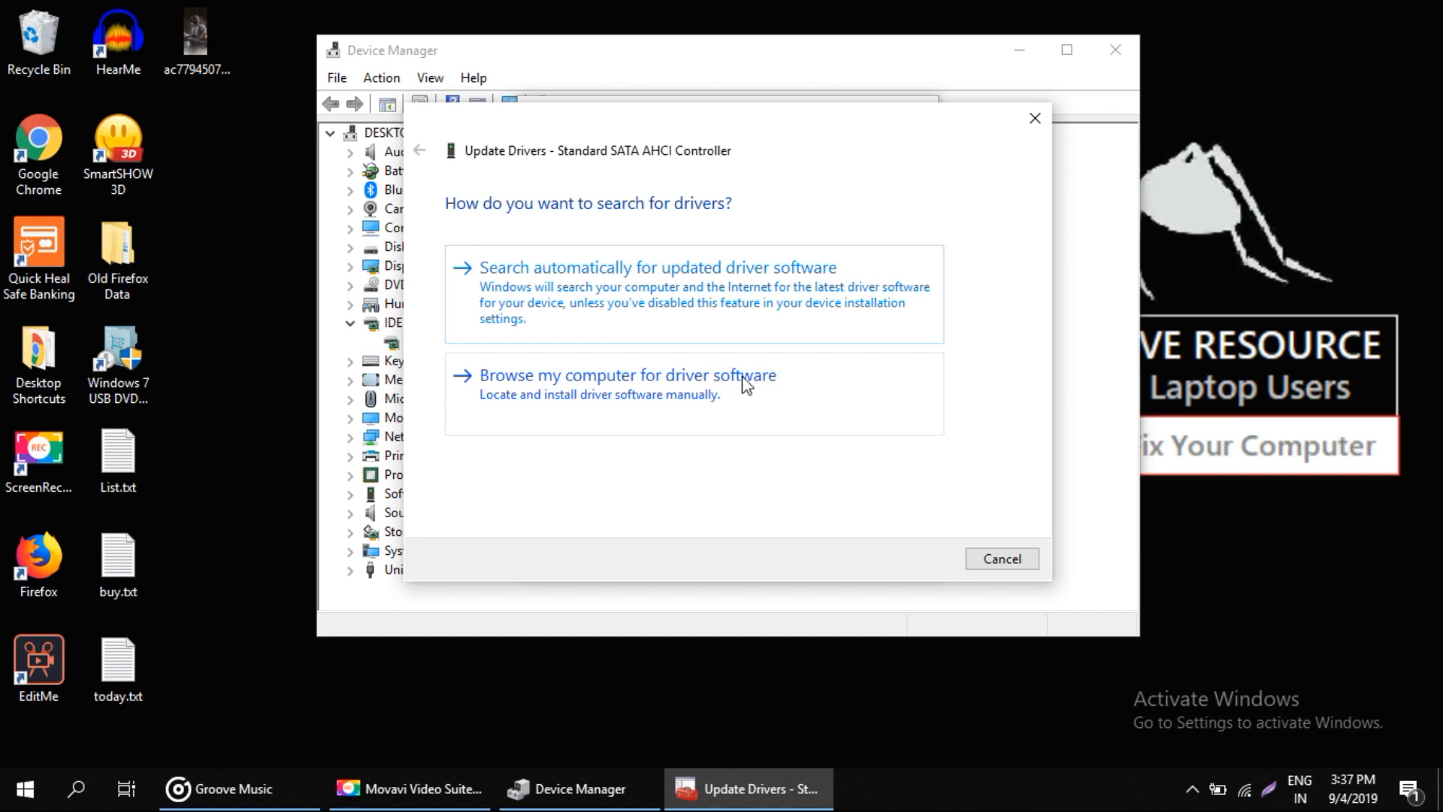
click(628, 374)
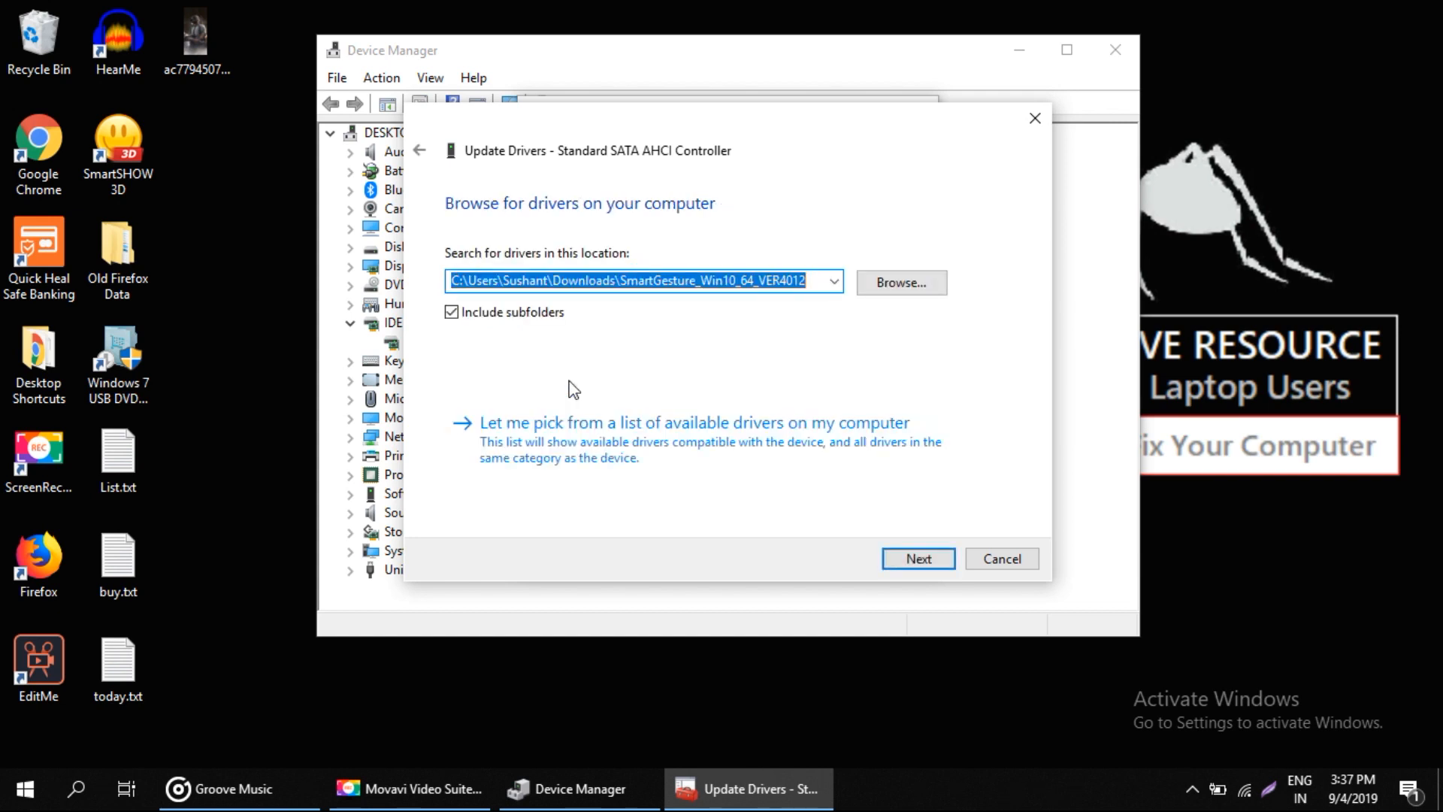
click(693, 422)
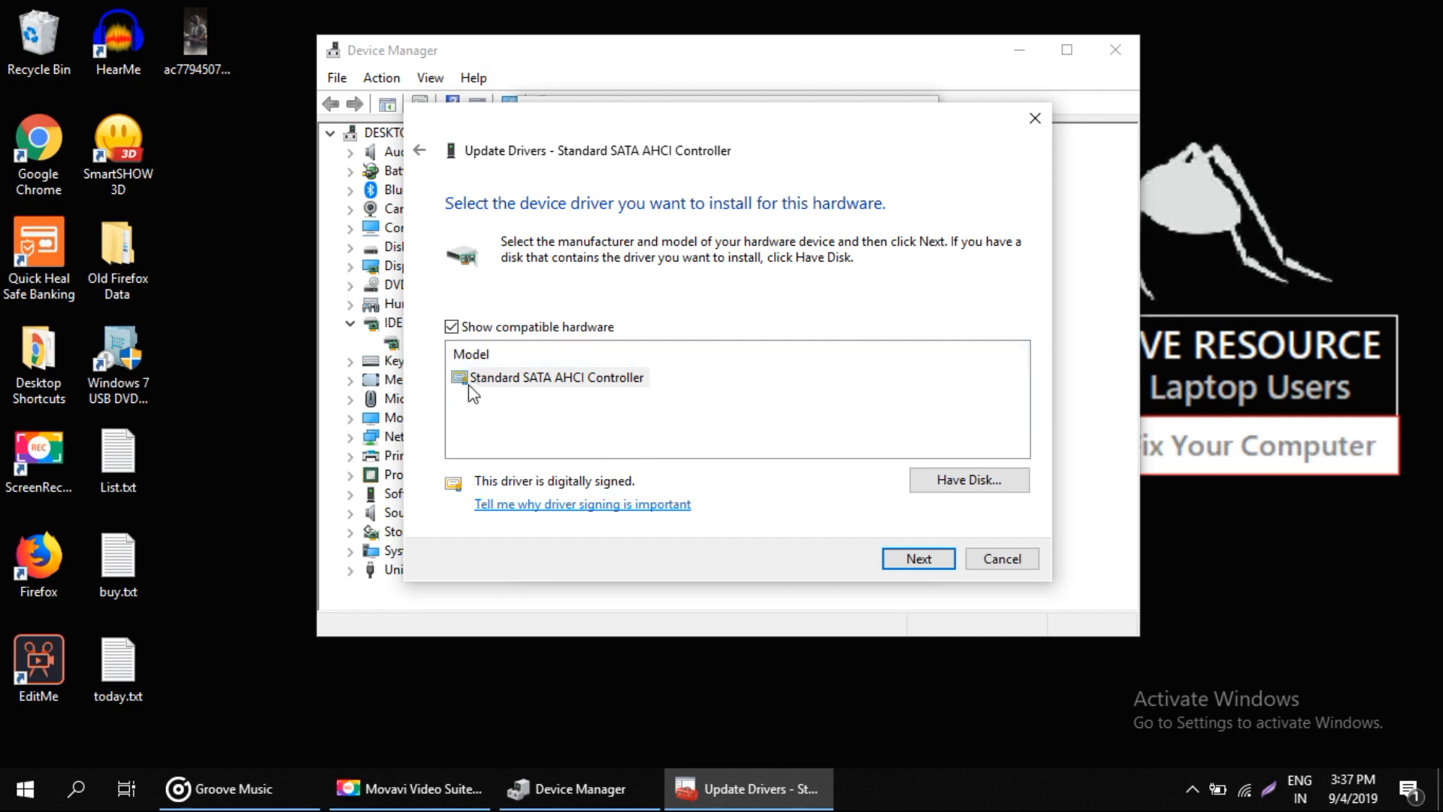
click(555, 377)
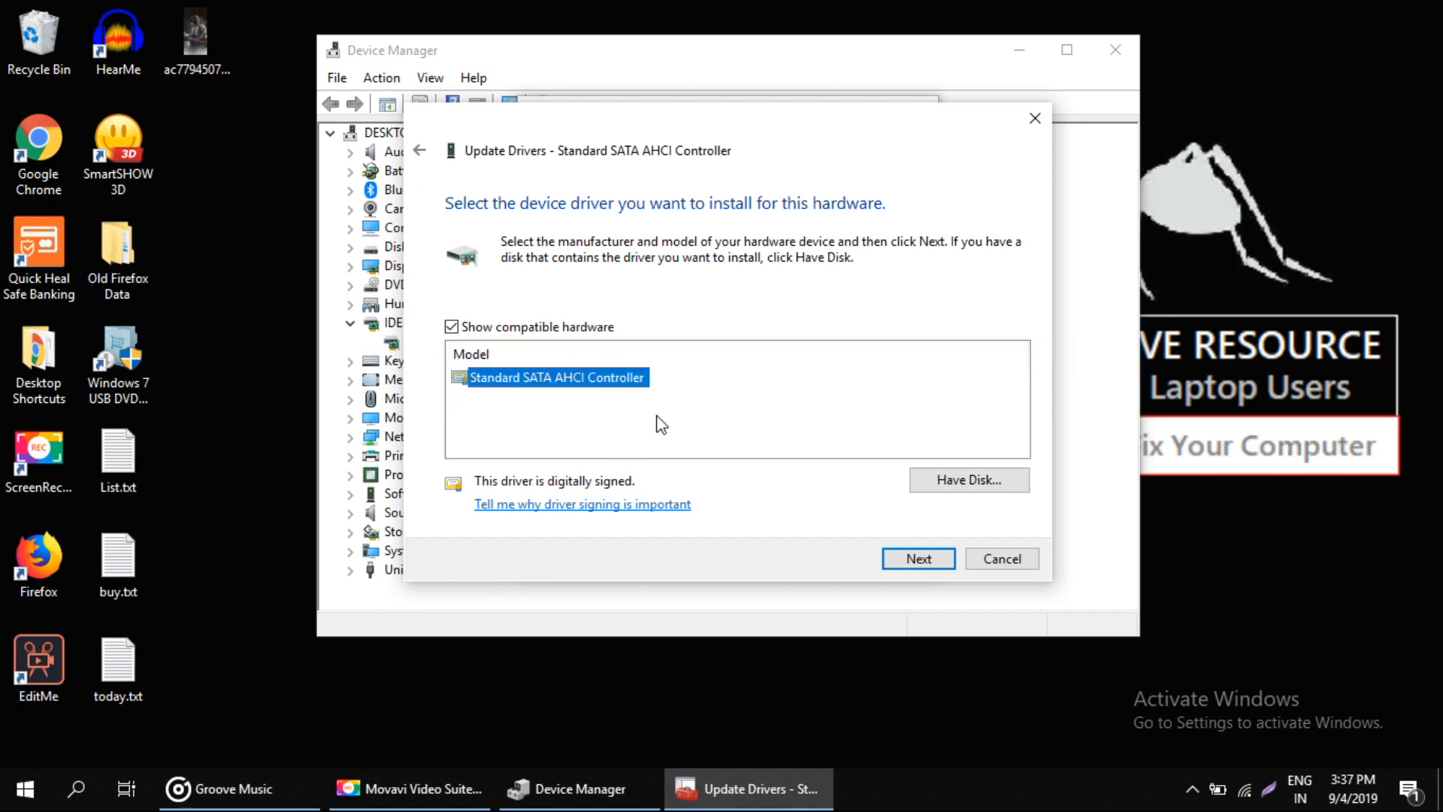
click(917, 558)
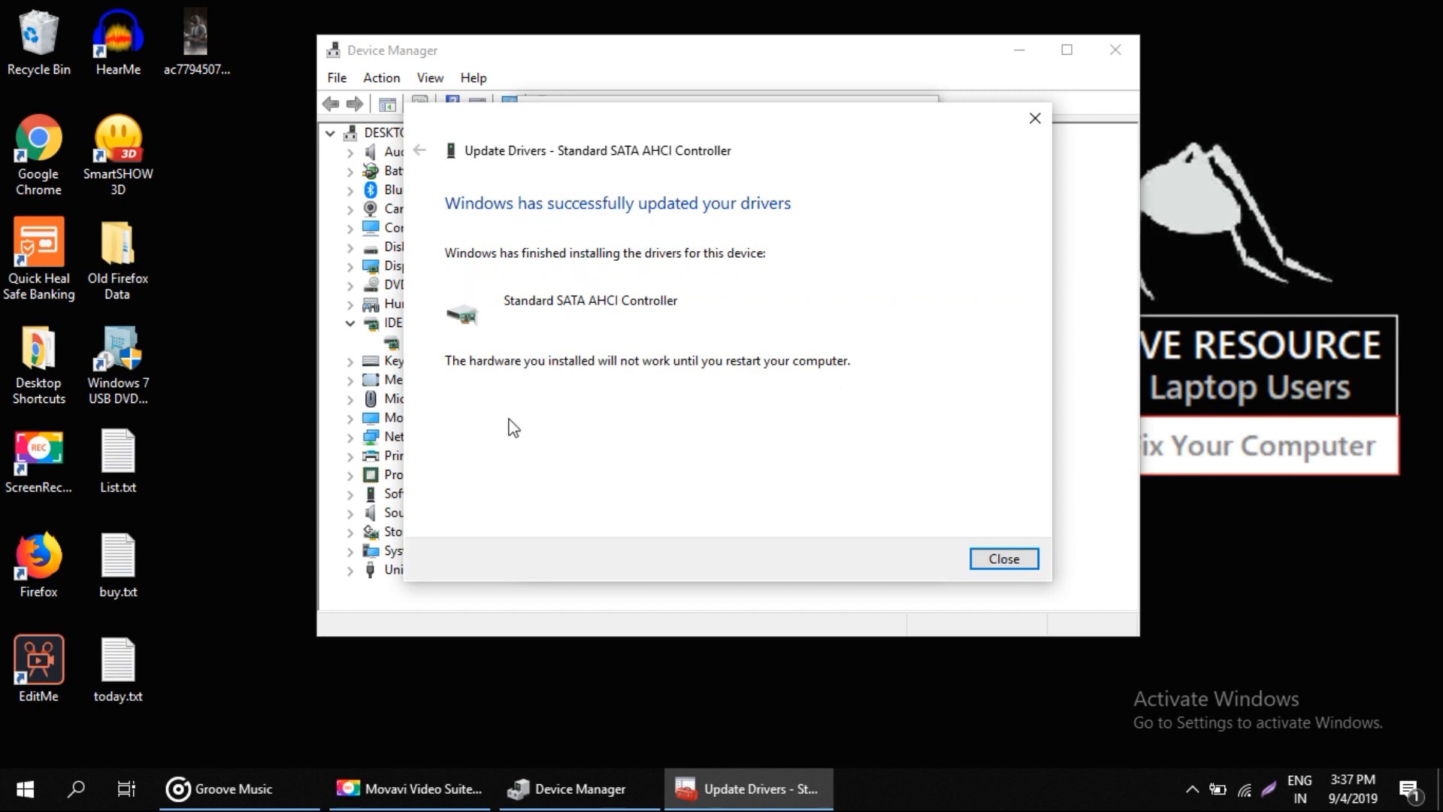
mouse_move(554, 214)
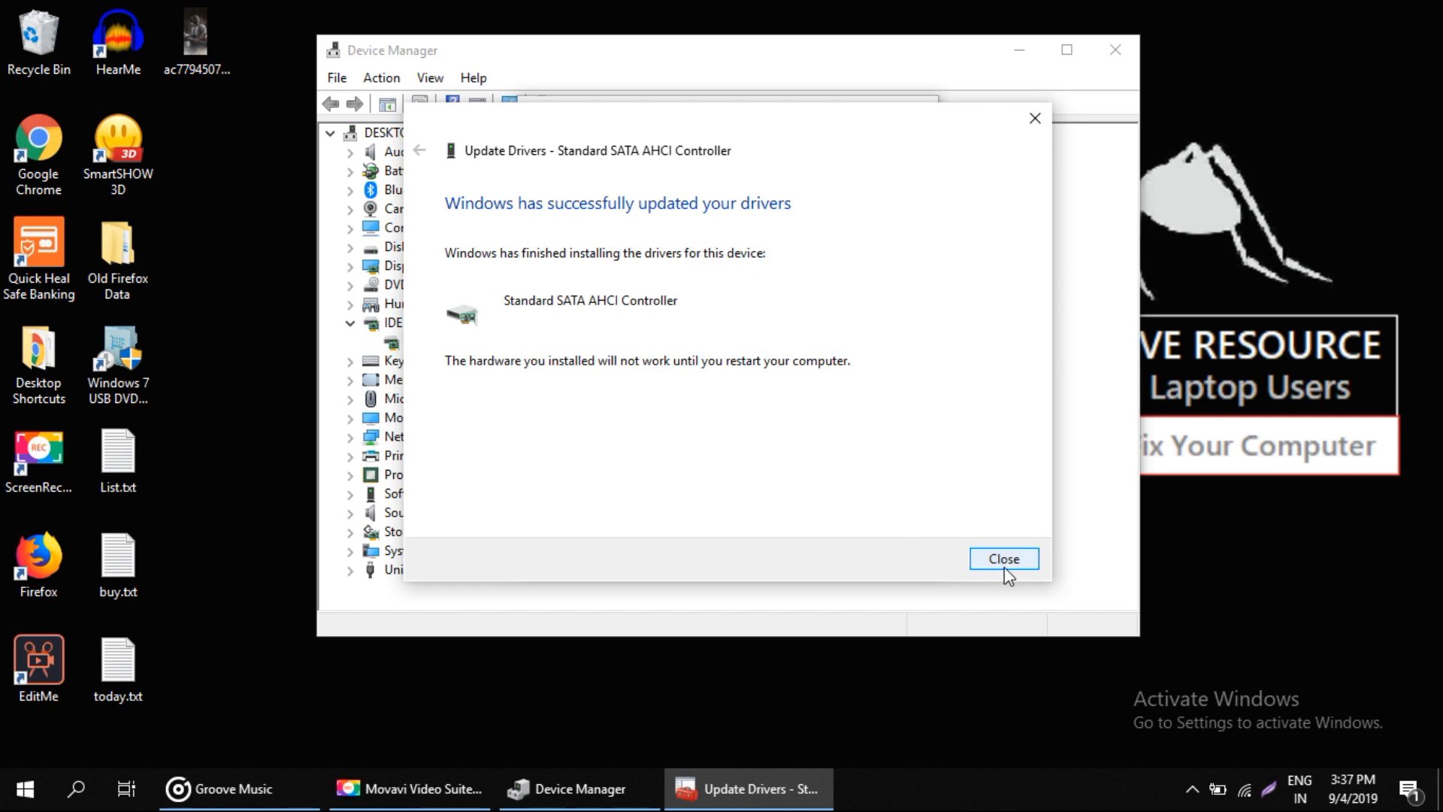
Step: Close the update wizard, decline restarting now, and close Device Manager
click(1003, 559)
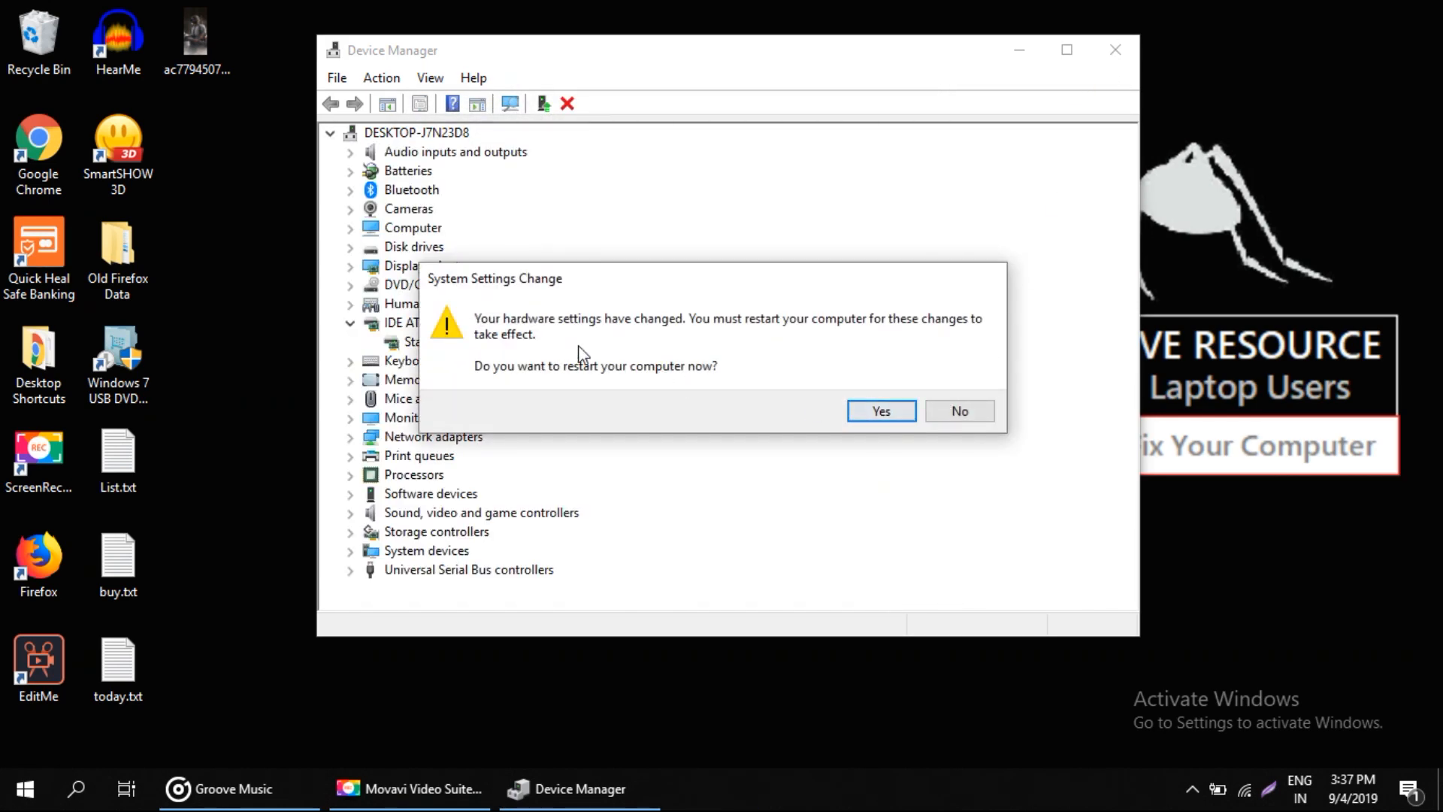
mouse_move(667, 385)
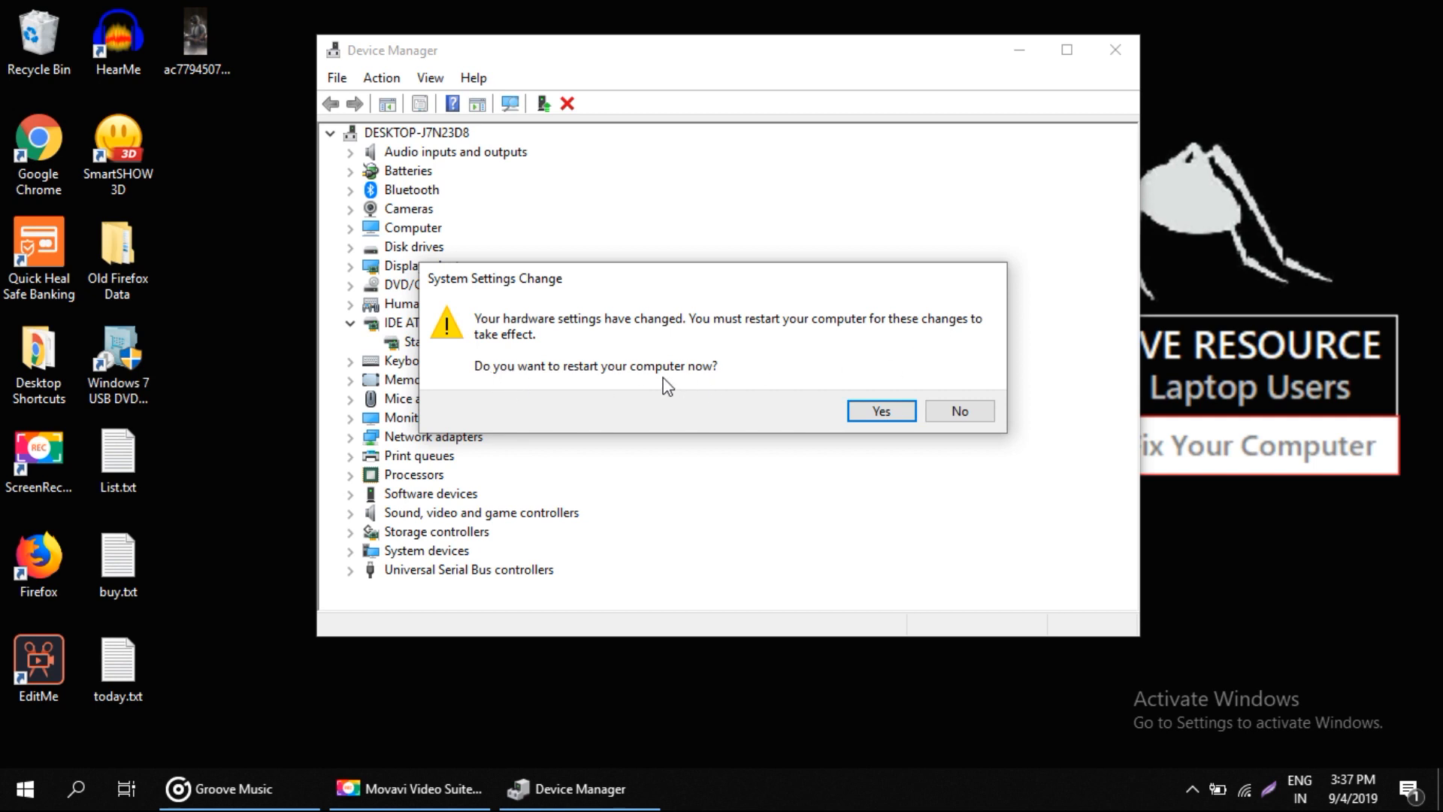
click(958, 410)
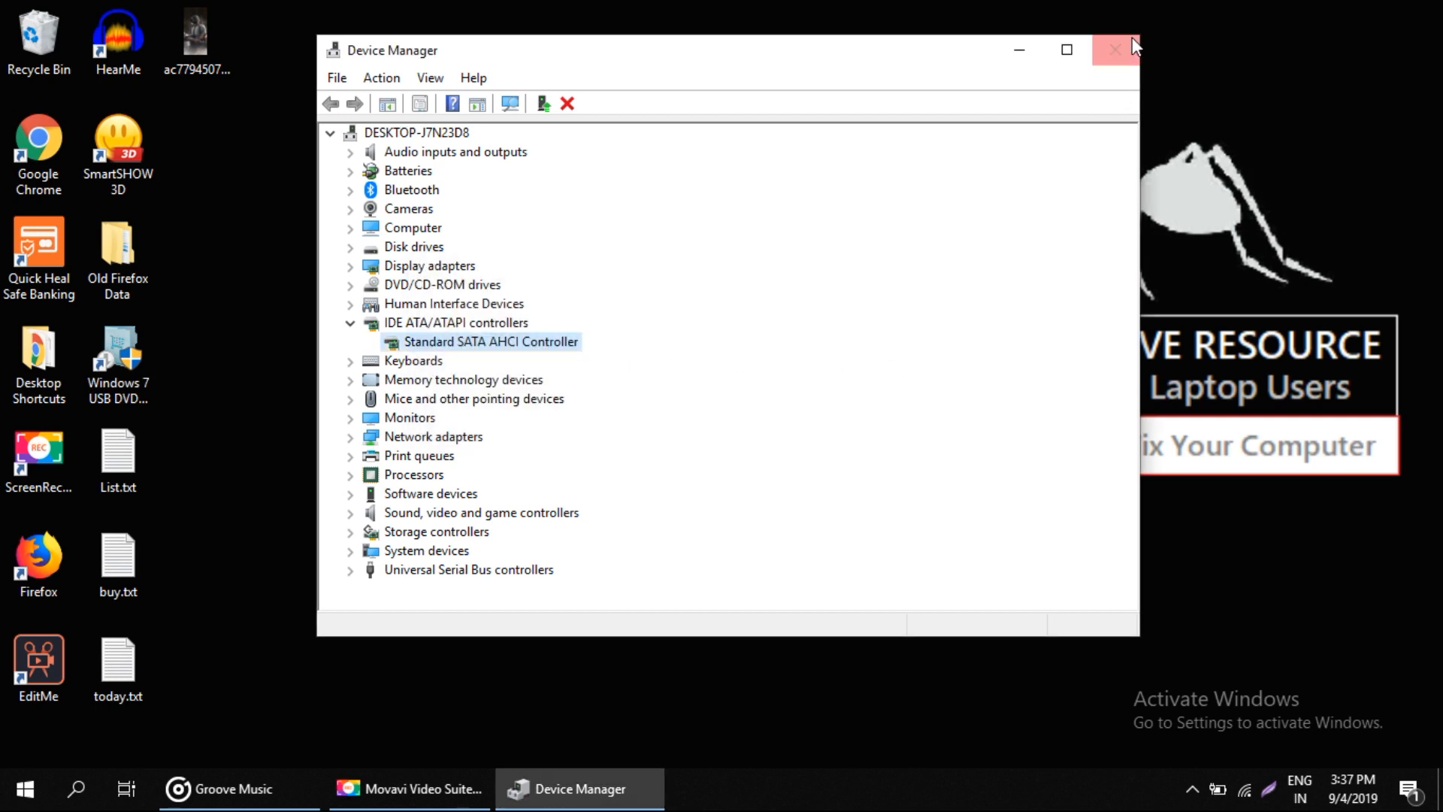
click(1114, 50)
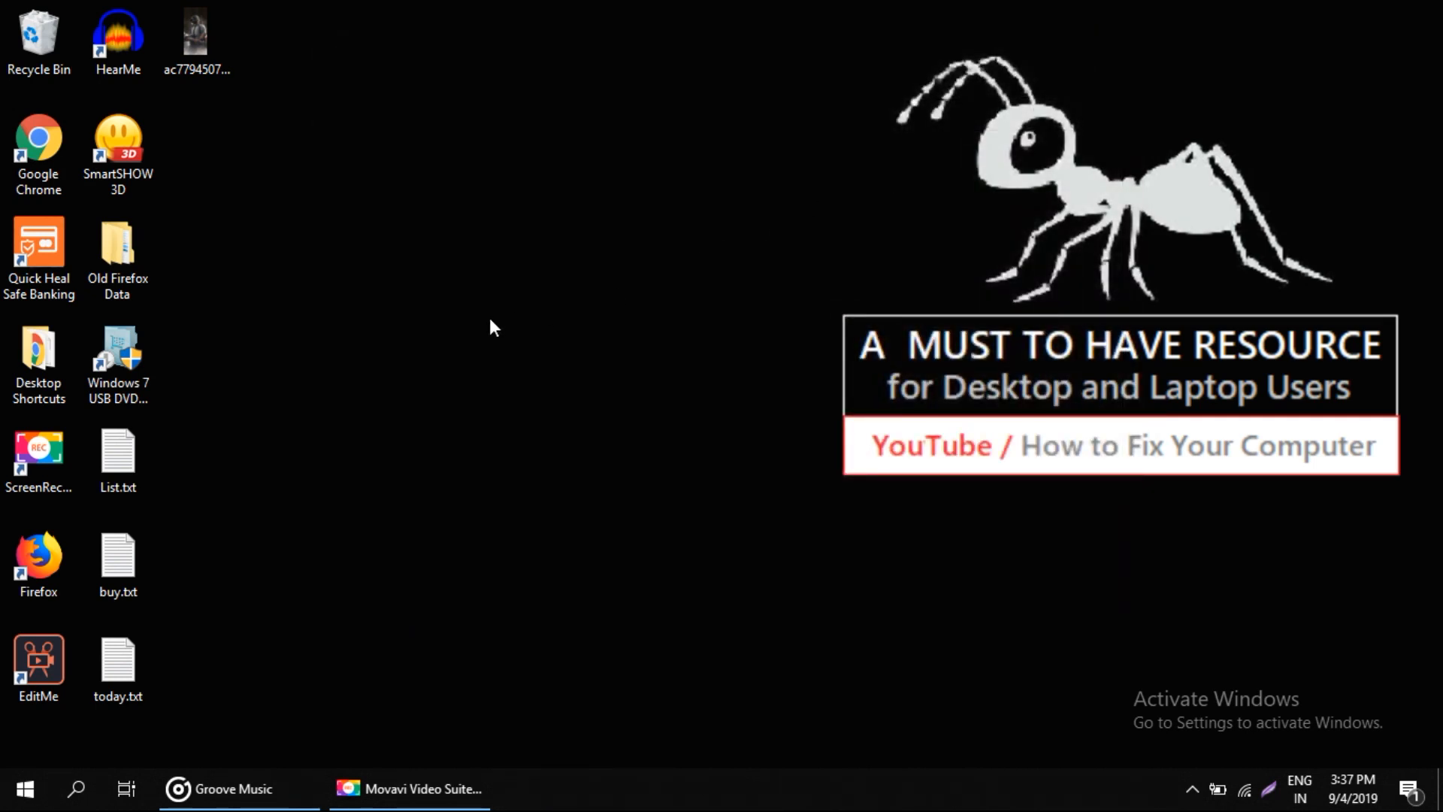